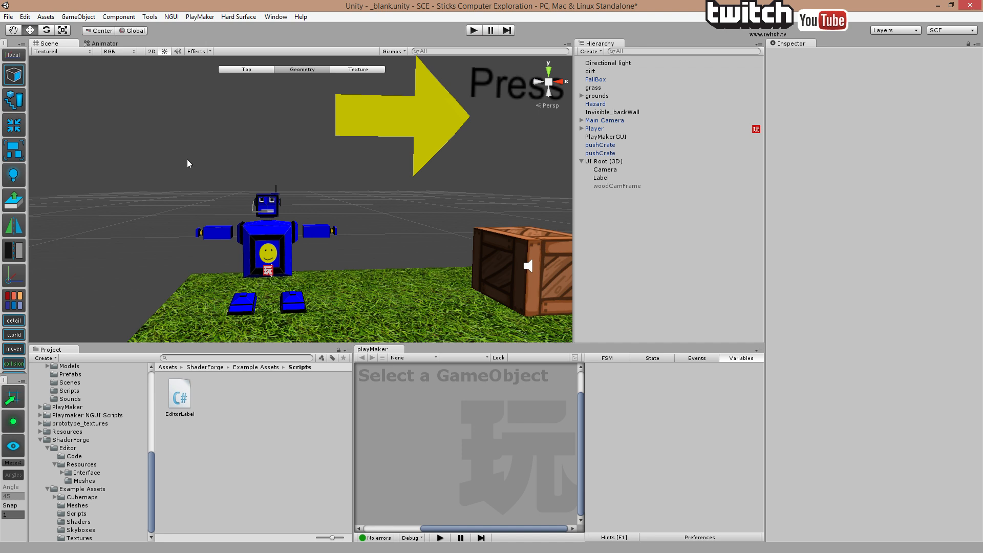
mouse_move(167, 161)
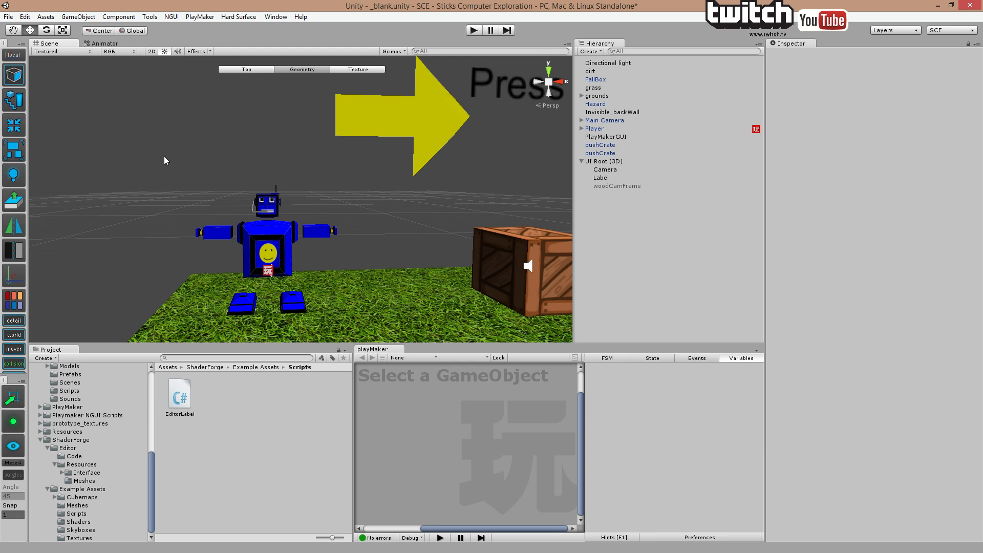
mouse_move(174, 161)
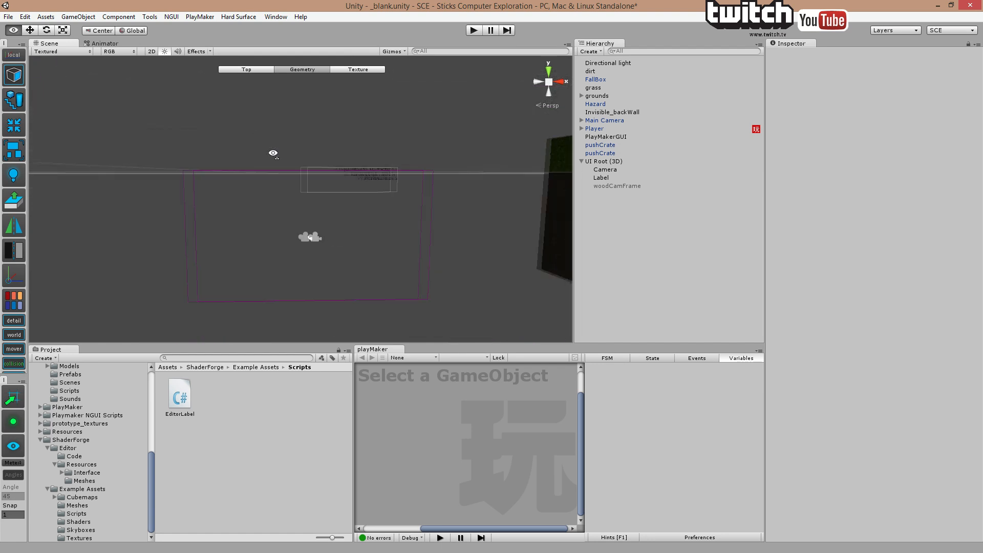
- Create a new NGUI sprite under the UI Root for the wooden background
click(603, 161)
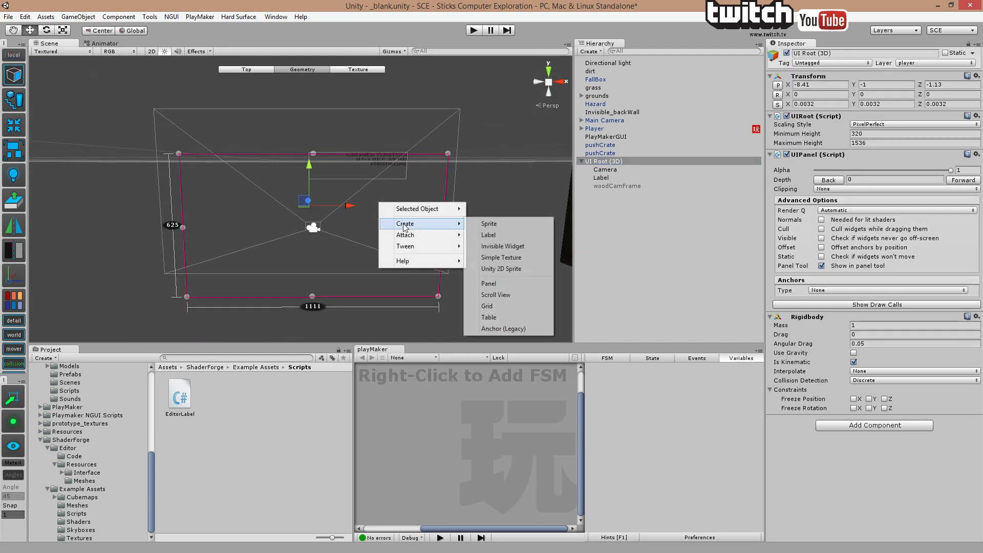
click(488, 224)
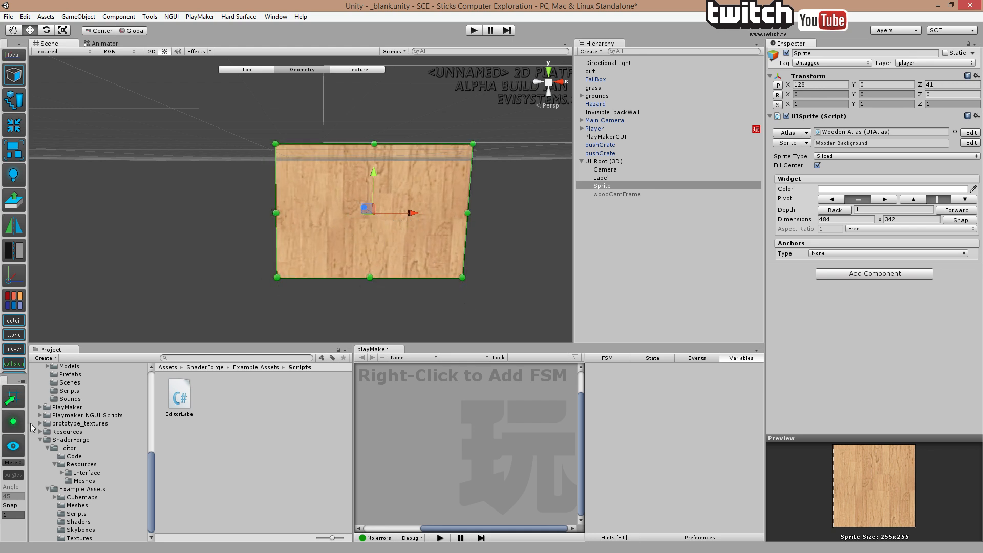
- Move the wooden sprite to the frame centre at X 0, Y -2
drag(371, 211, 340, 219)
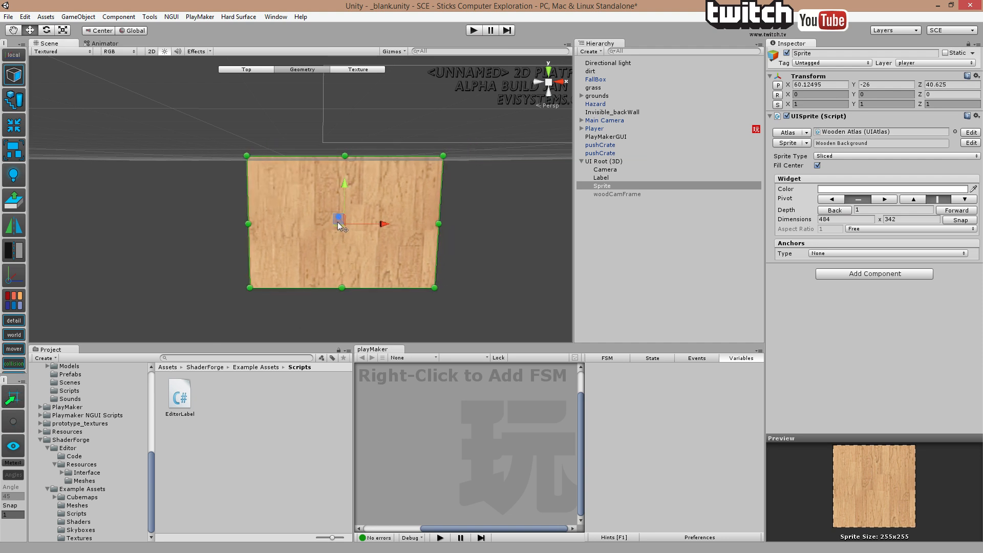
drag(342, 222, 322, 217)
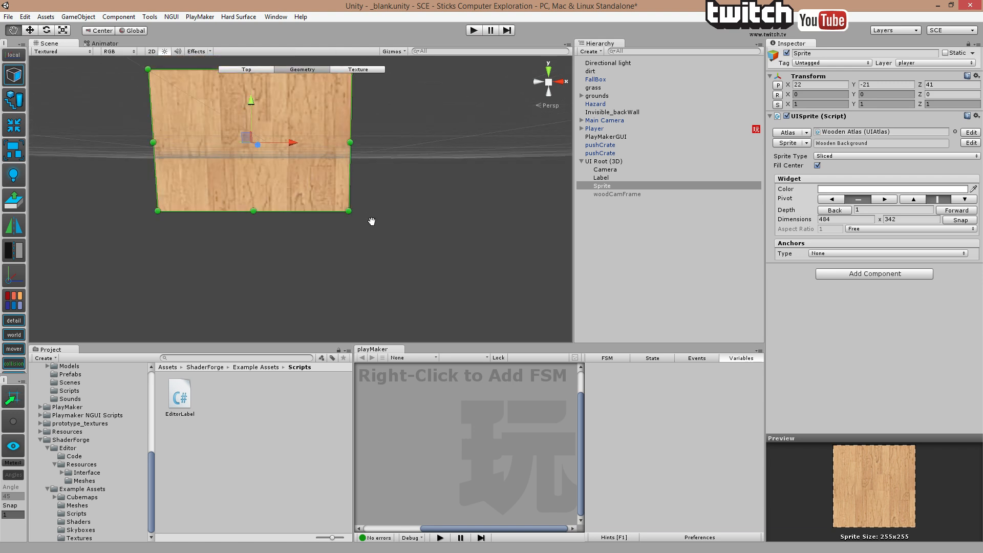
drag(254, 148, 313, 168)
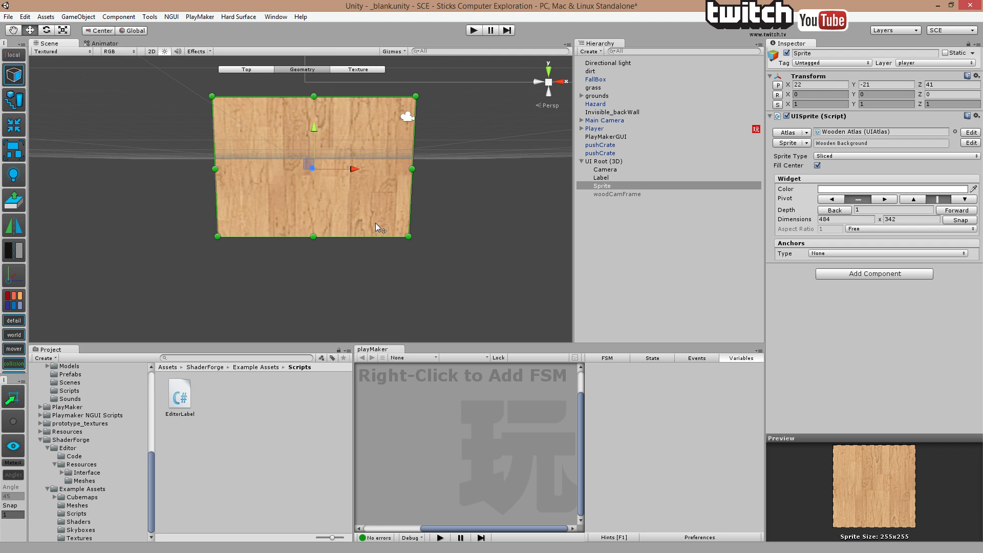
click(473, 30)
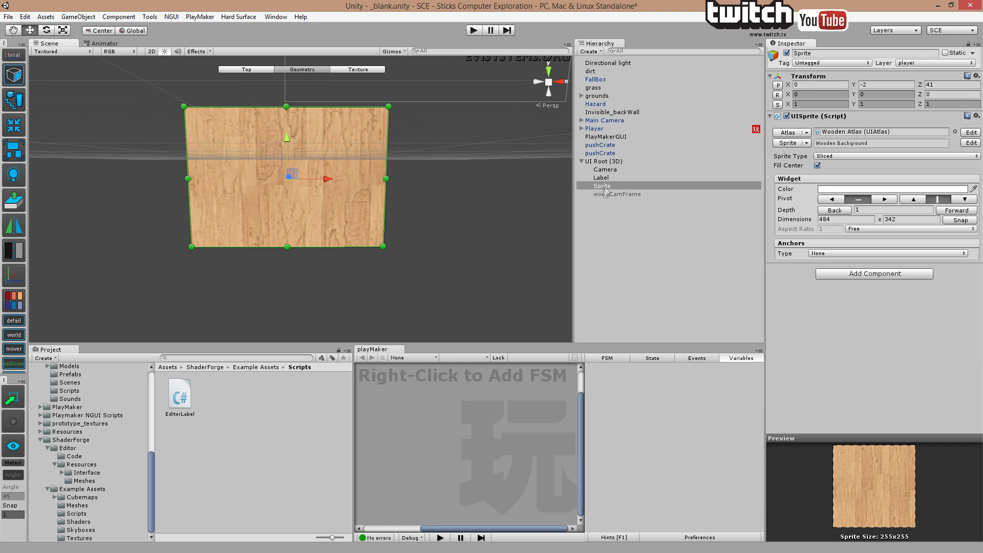
- Rename the wooden sprite popUp and create a child label under it
double_click(601, 186)
text(popUp)
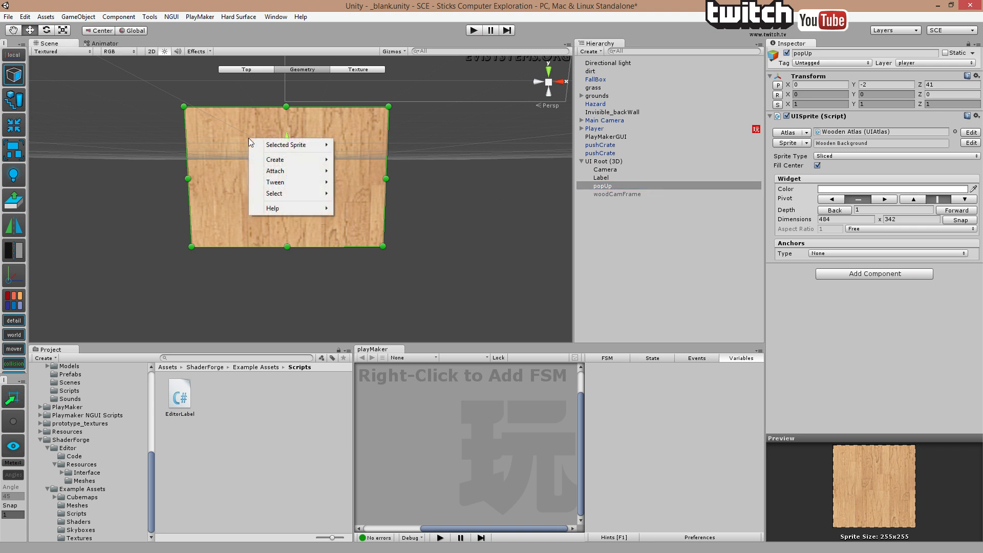
mouse_move(355, 171)
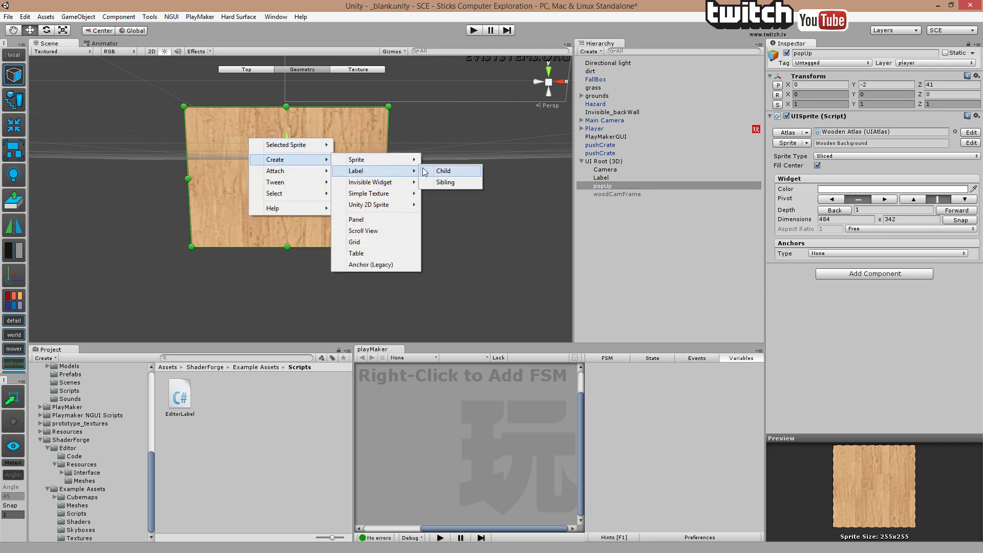
click(443, 171)
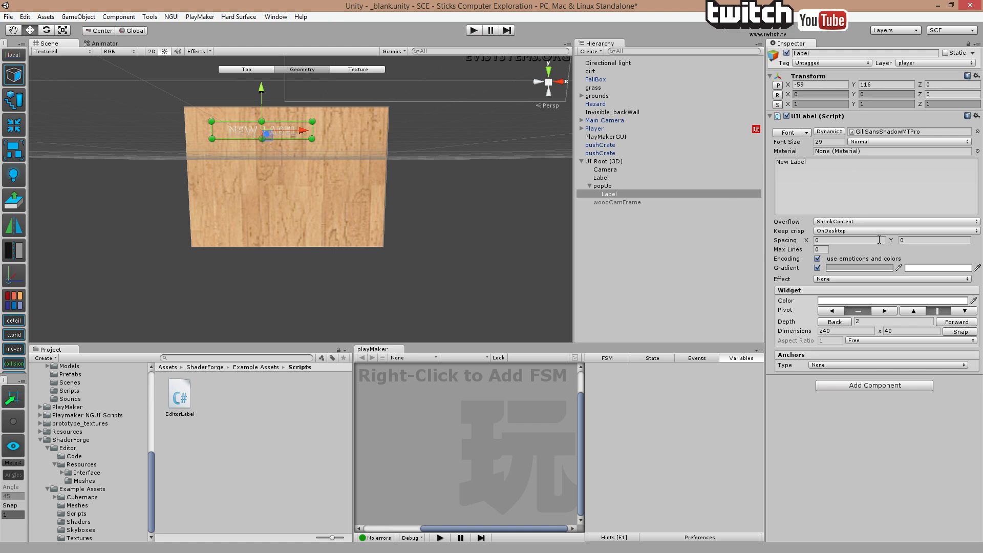
- Make the label black in DroidSansMono font with text 'PopUp Title'
click(890, 300)
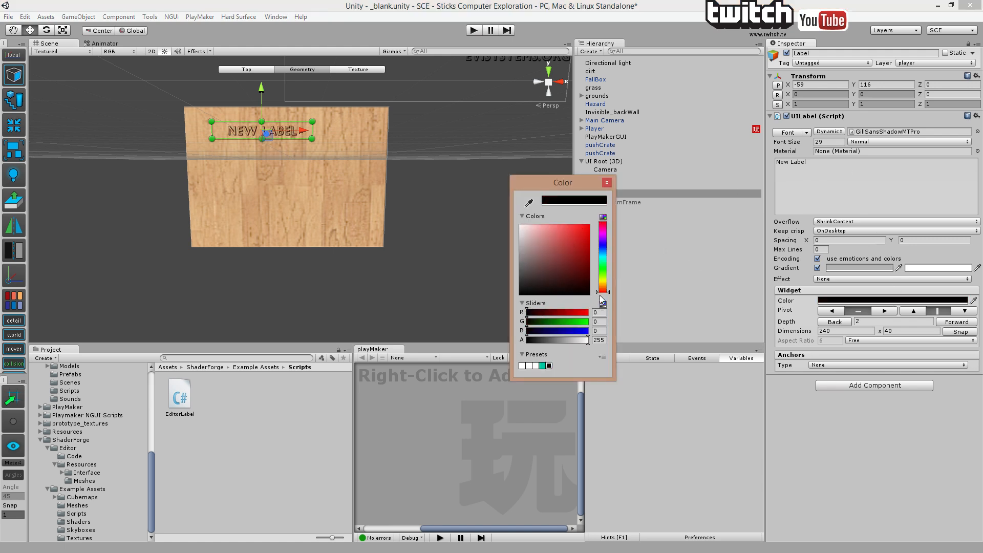
click(605, 183)
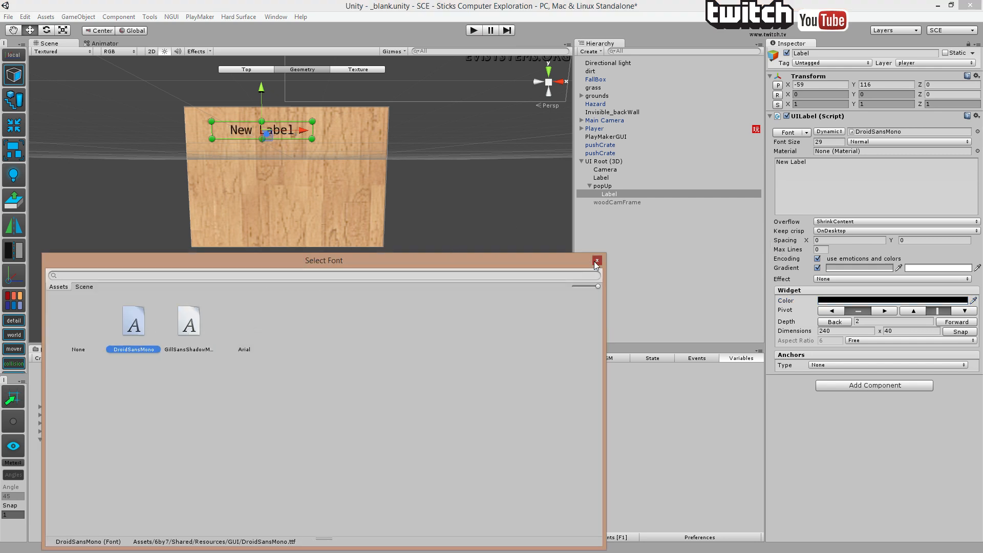
click(595, 261)
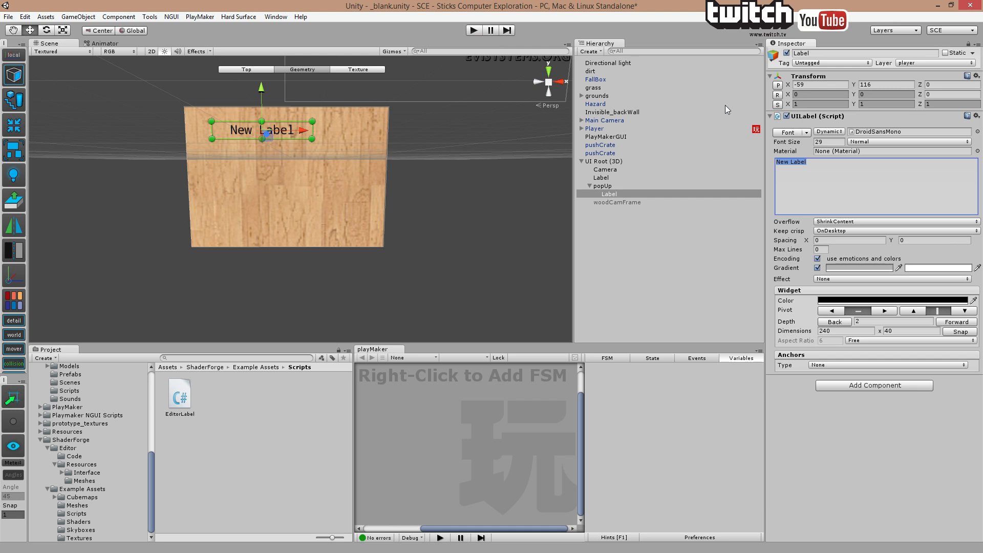
text(PopUp:)
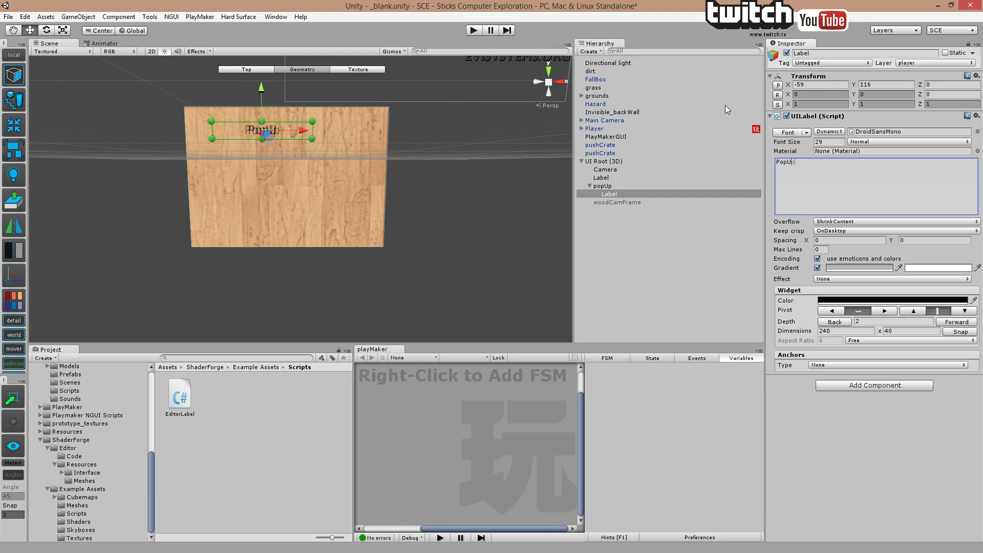
text(Title)
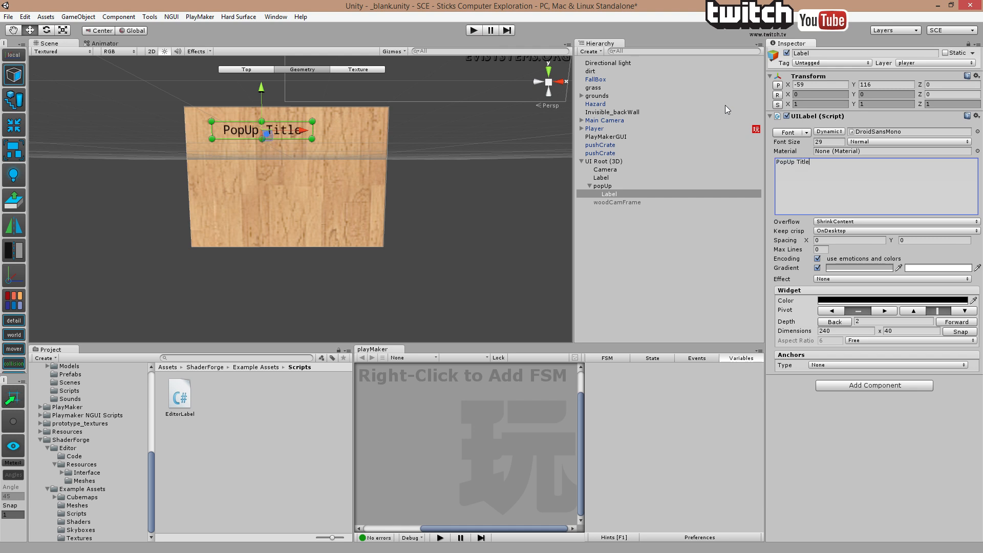
mouse_move(377, 116)
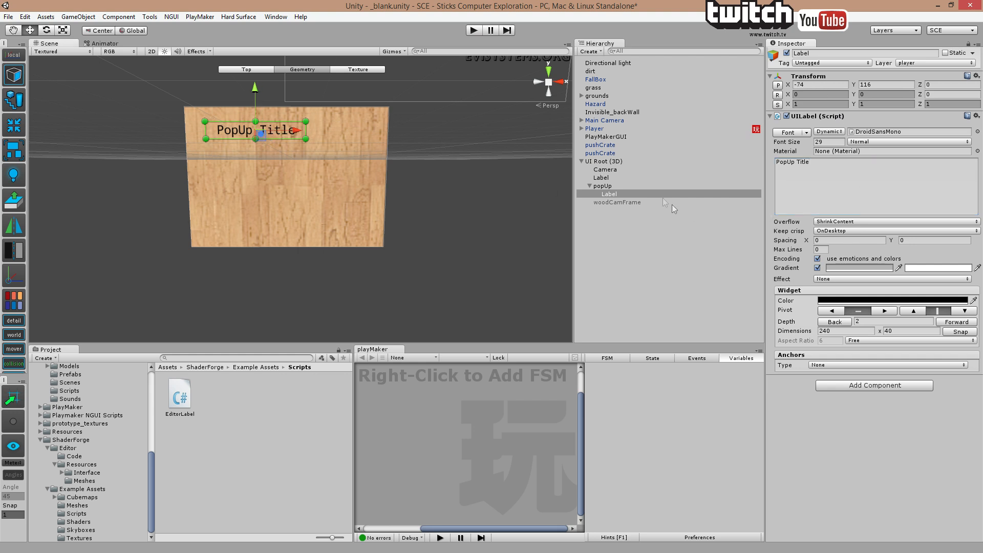
- Create a second child label under the popUp sprite
right_click(601, 185)
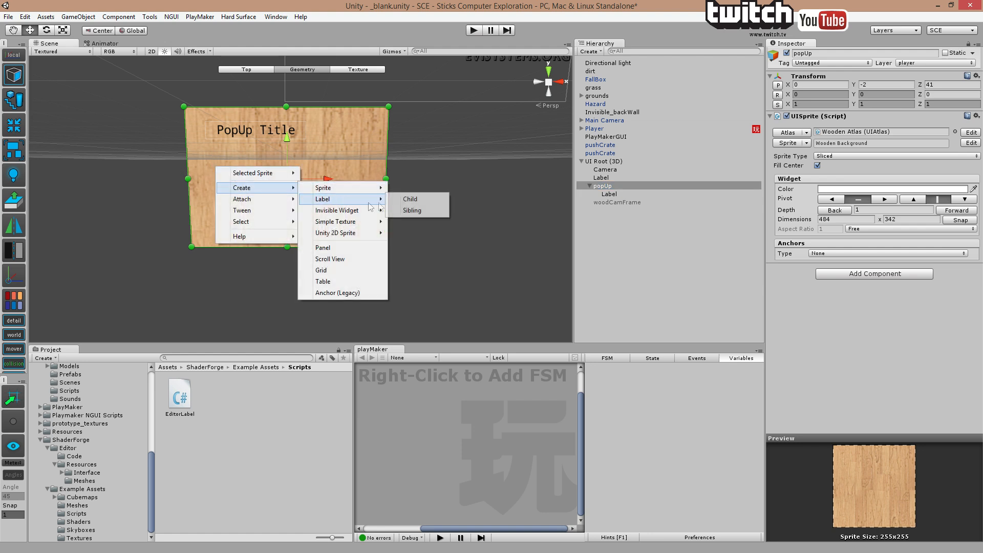
click(410, 199)
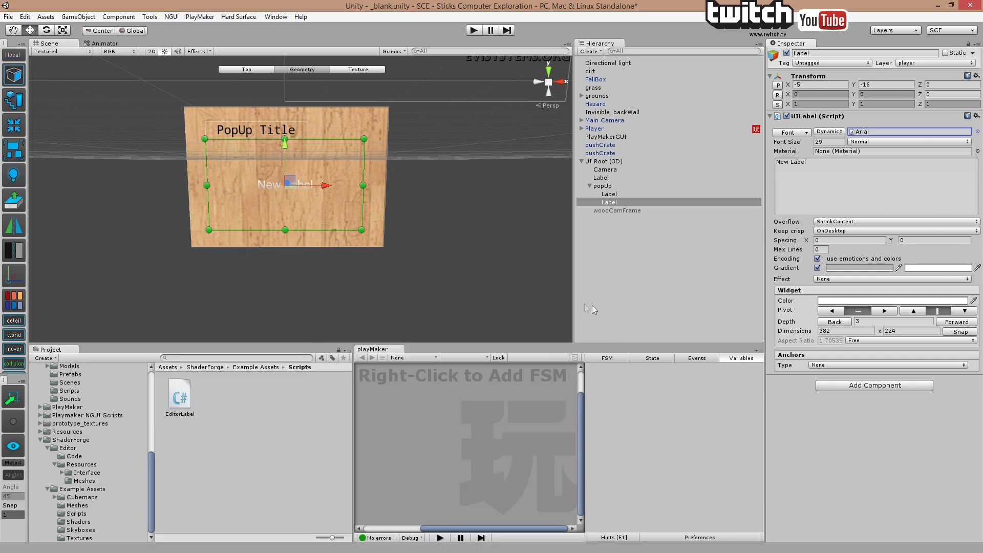
- Colour the new label black and enter its text 'popup Content'
click(889, 300)
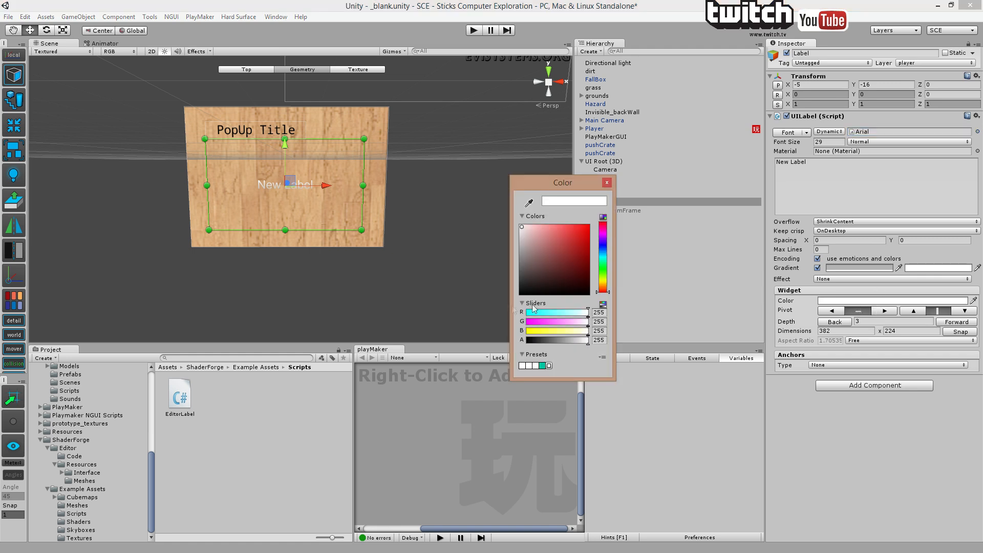
click(605, 182)
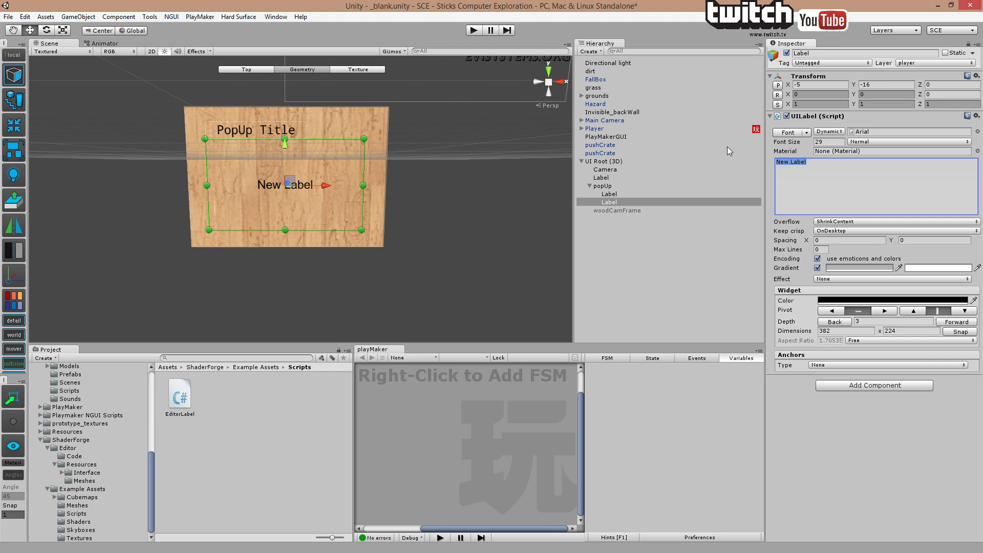
text(popi)
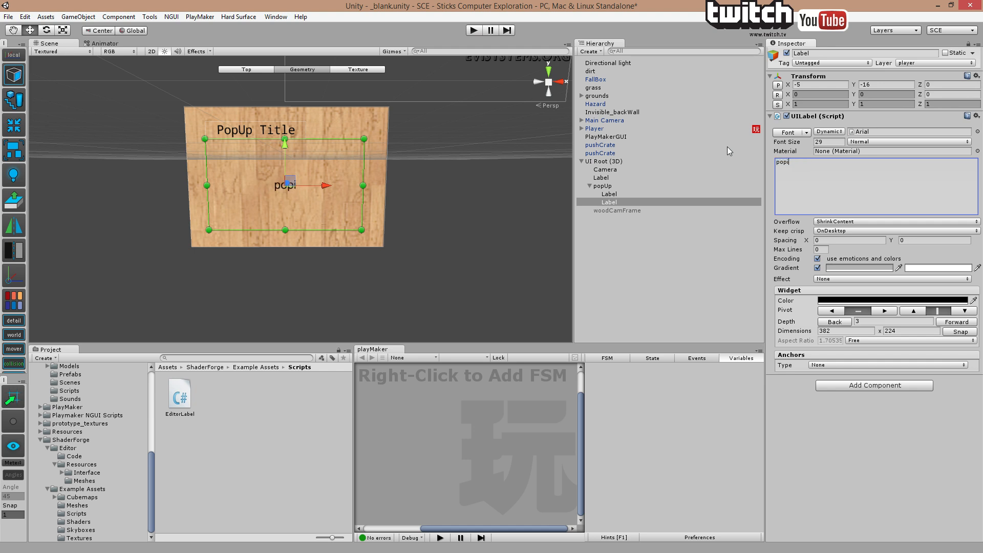
key(backspace)
text(up Content)
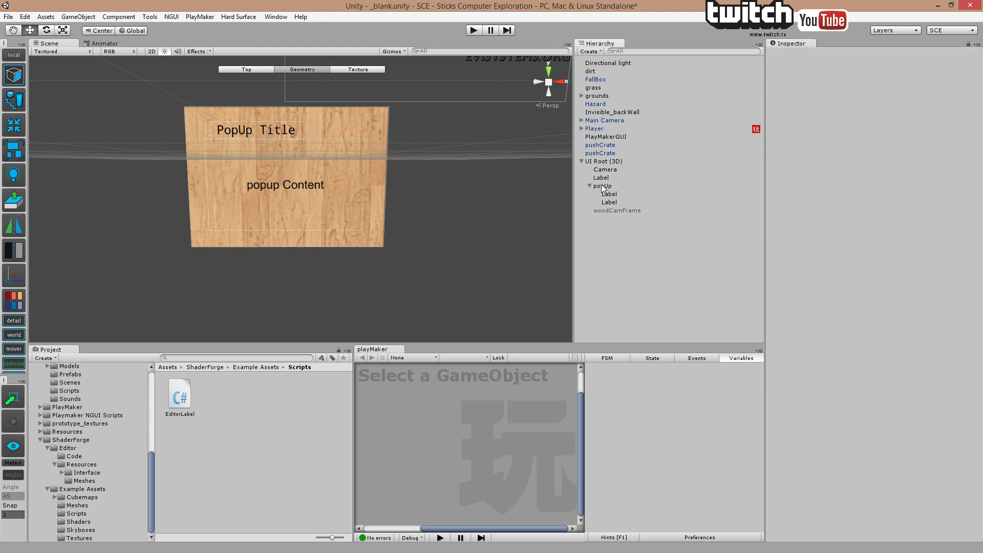
- Select popUp under UI Root and deactivate it so the panel starts hidden
click(603, 186)
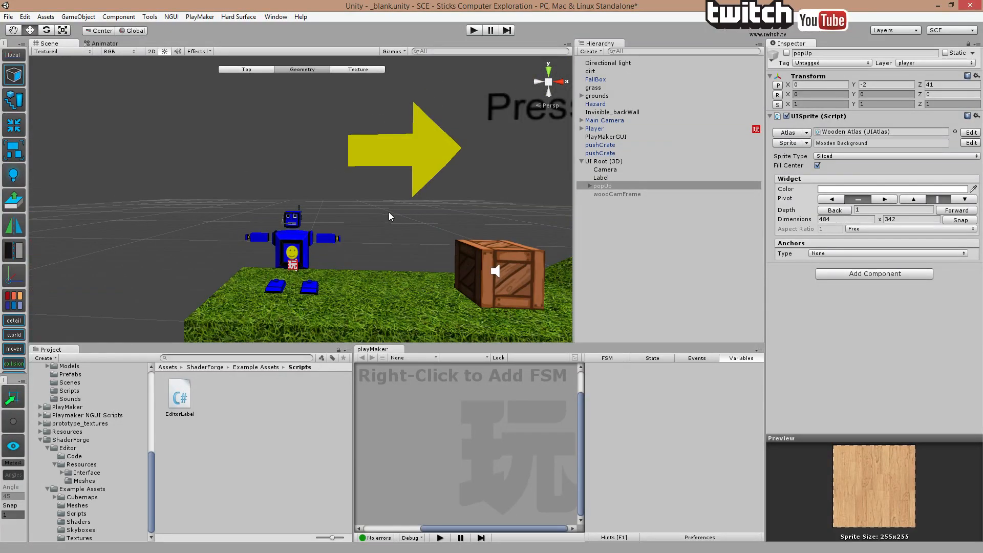
mouse_move(384, 218)
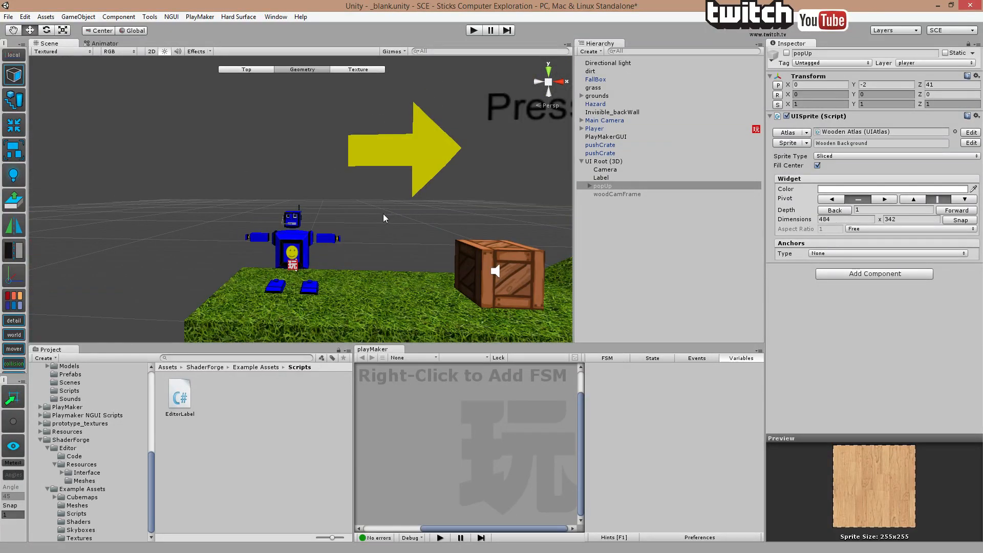
mouse_move(366, 264)
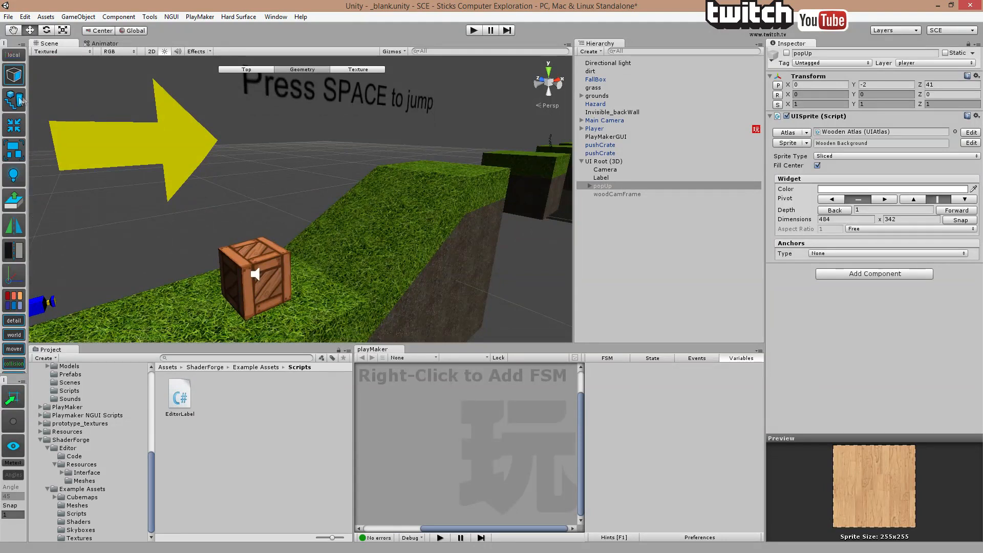
- Place a ProBuilder cube preview above the grassy ledge and create it as a New Cube
click(588, 51)
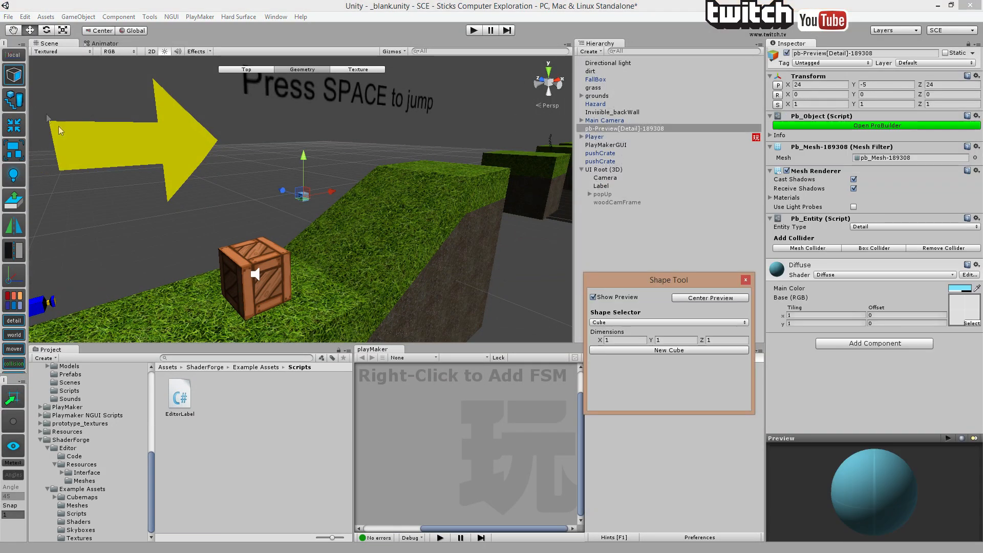
drag(303, 186, 201, 197)
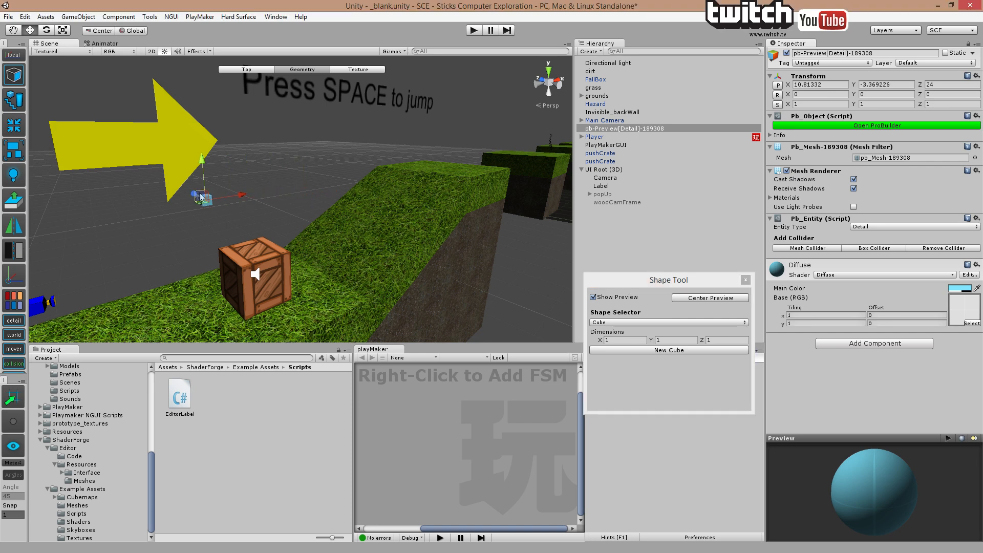
drag(204, 195, 490, 295)
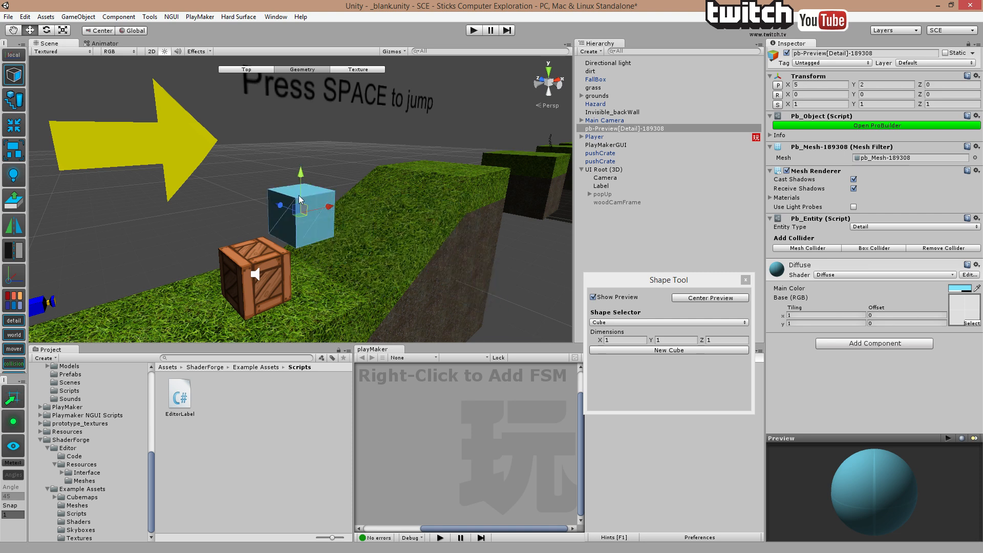
drag(301, 200, 454, 153)
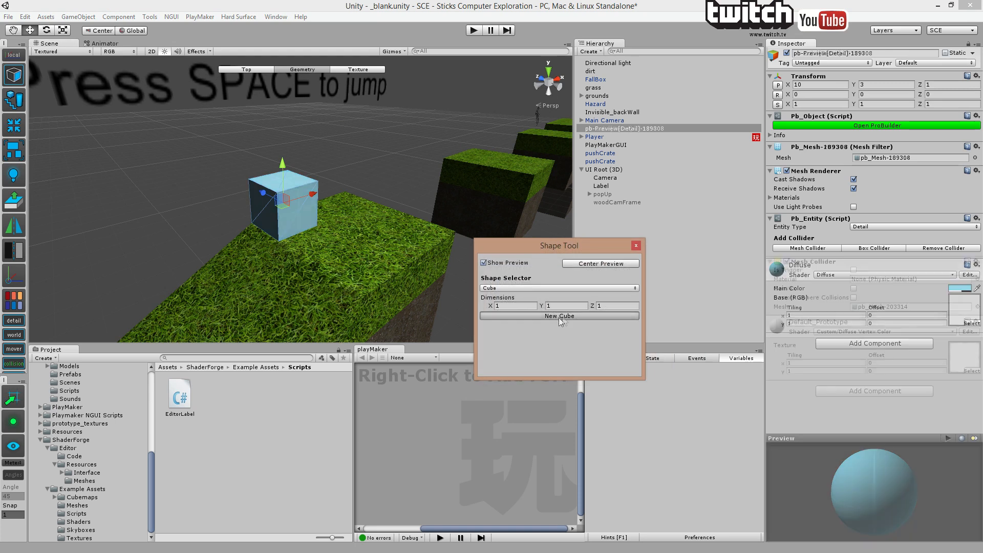
click(558, 315)
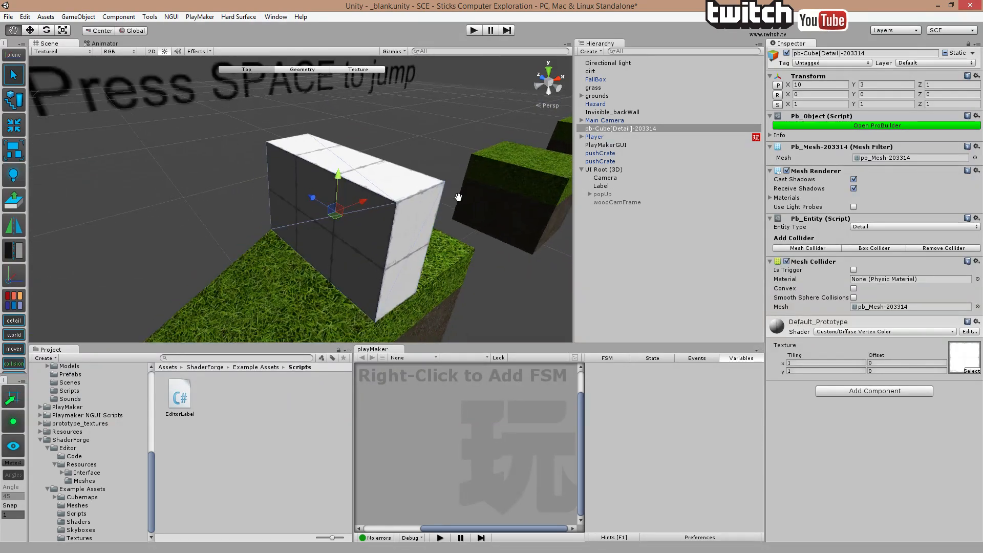
- Rename the new ProBuilder cube to trigger_popUp
double_click(620, 128)
text(trigger_0)
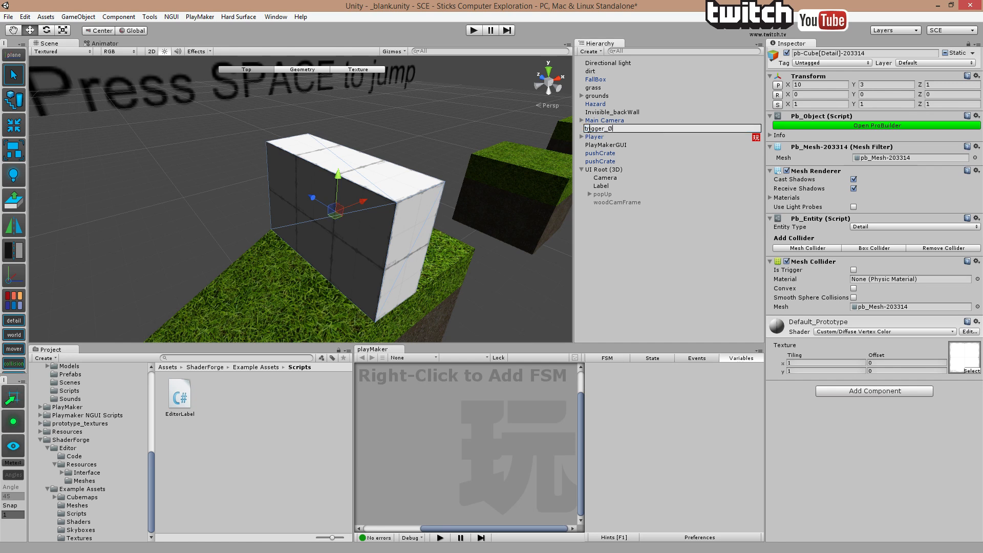
text(popUp)
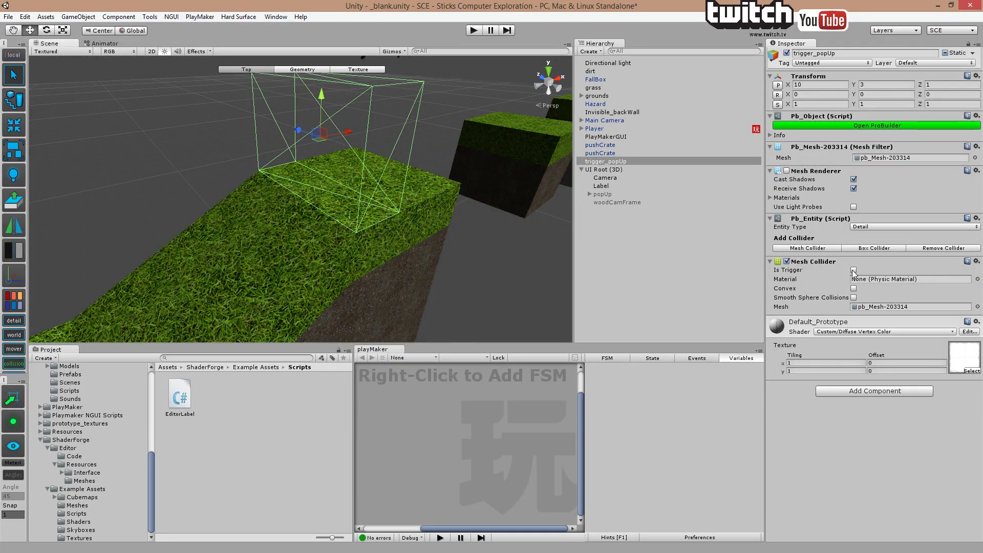
- Set the cube's Mesh Collider to Is Trigger with the renderer hidden, then reselect trigger_popUp
click(853, 269)
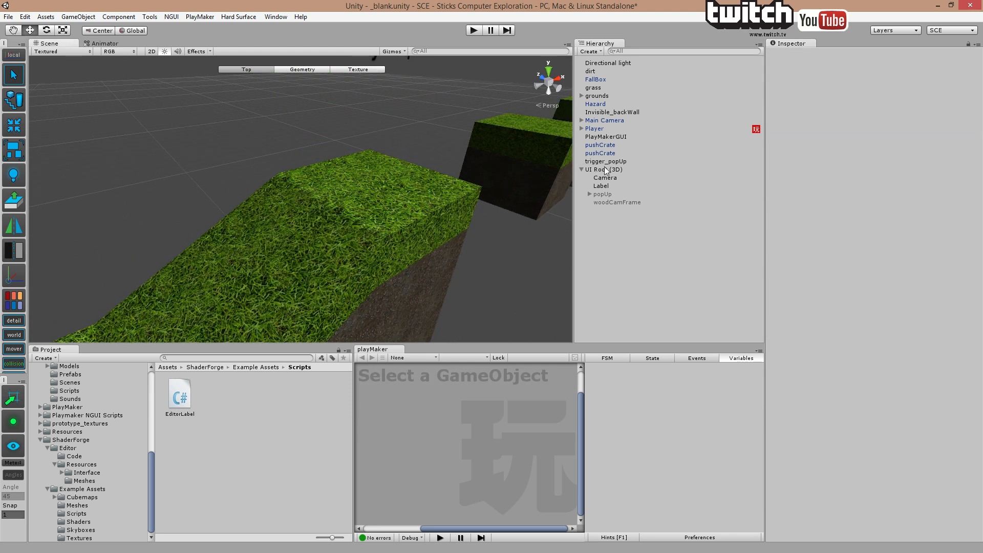
click(606, 160)
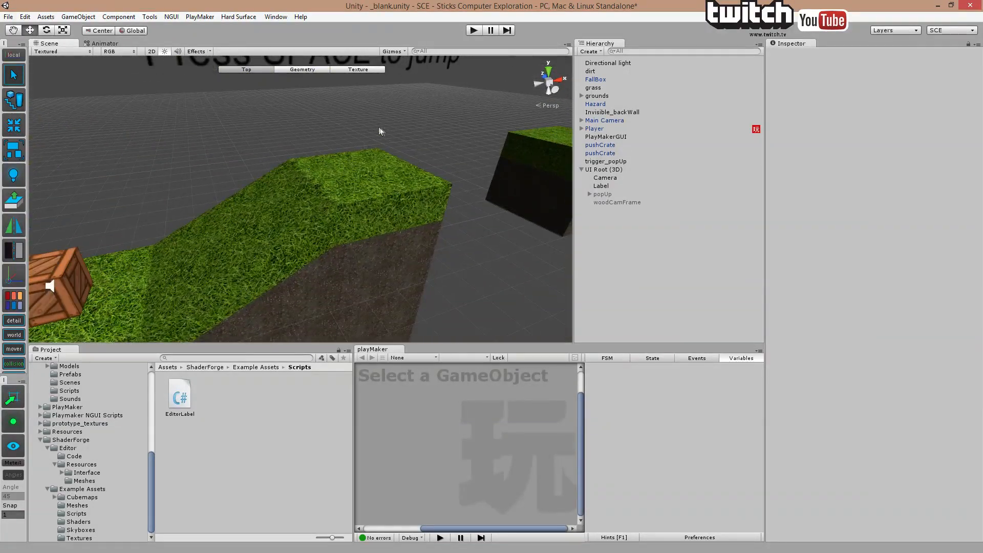
mouse_move(630, 174)
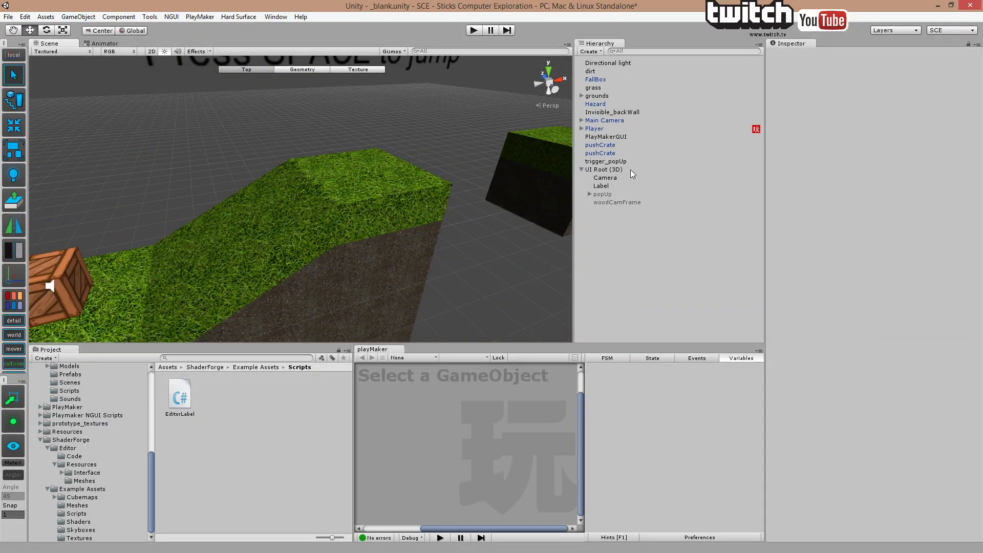
mouse_move(602, 165)
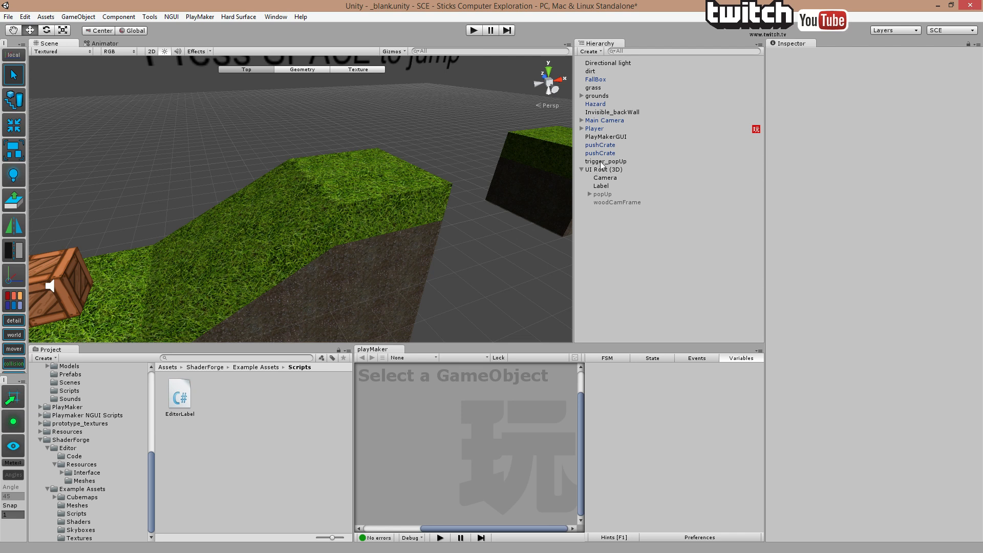
click(605, 161)
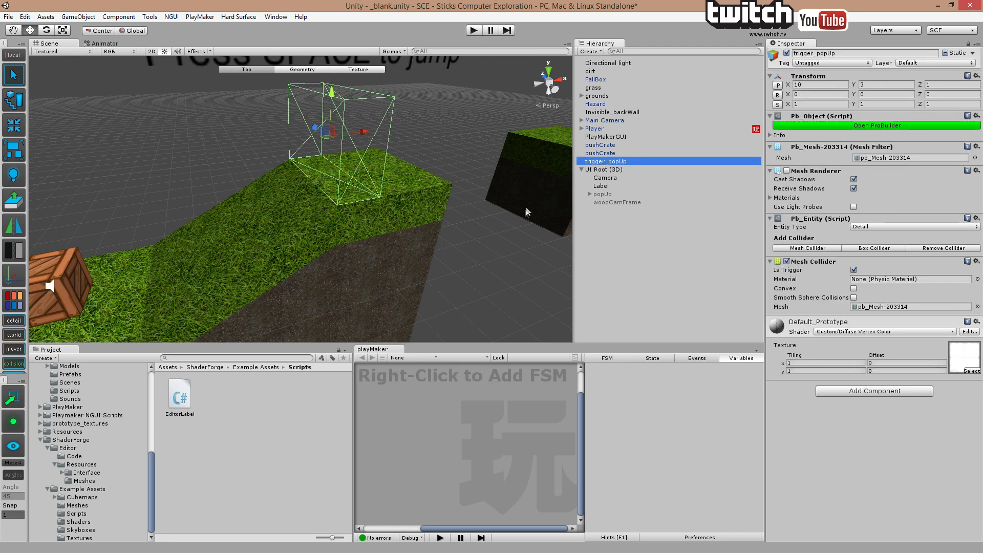
mouse_move(360, 445)
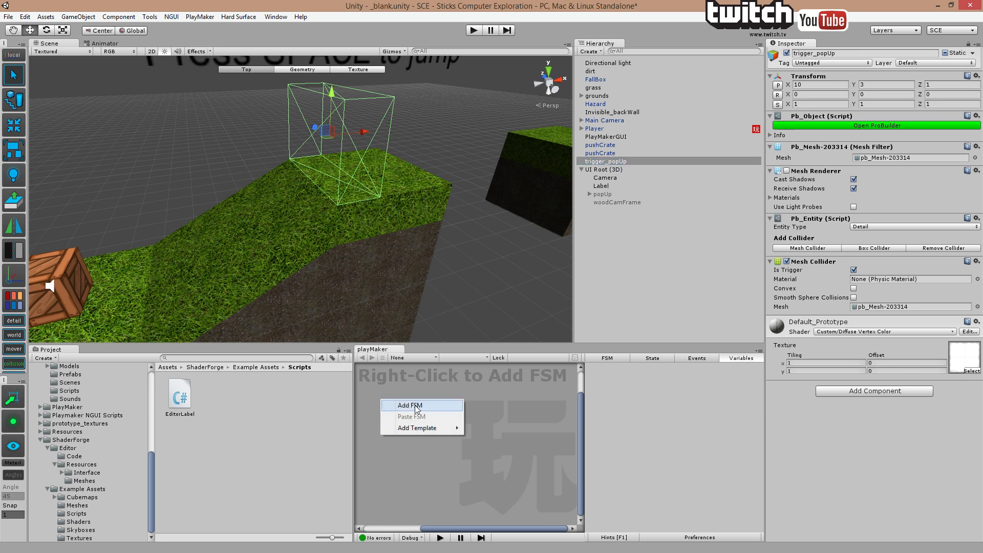
- Add an FSM to trigger_popUp named popup and rename State 1 to wait
click(407, 405)
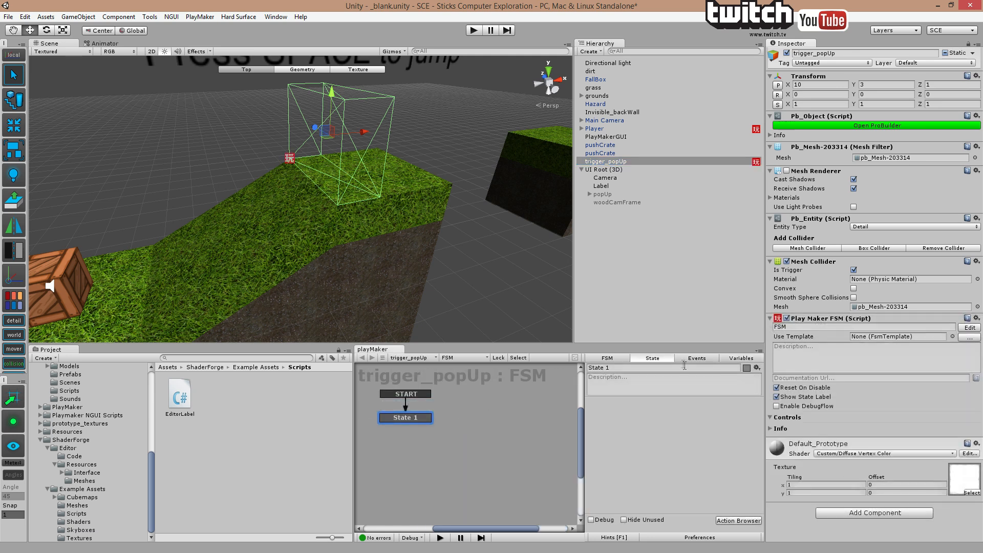
click(605, 357)
text(popup)
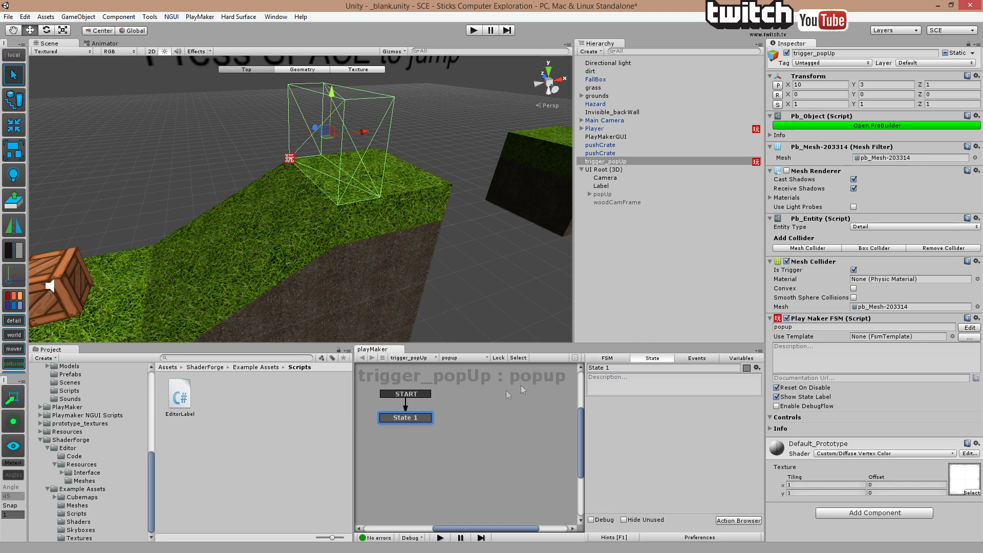
click(665, 368)
text(wait)
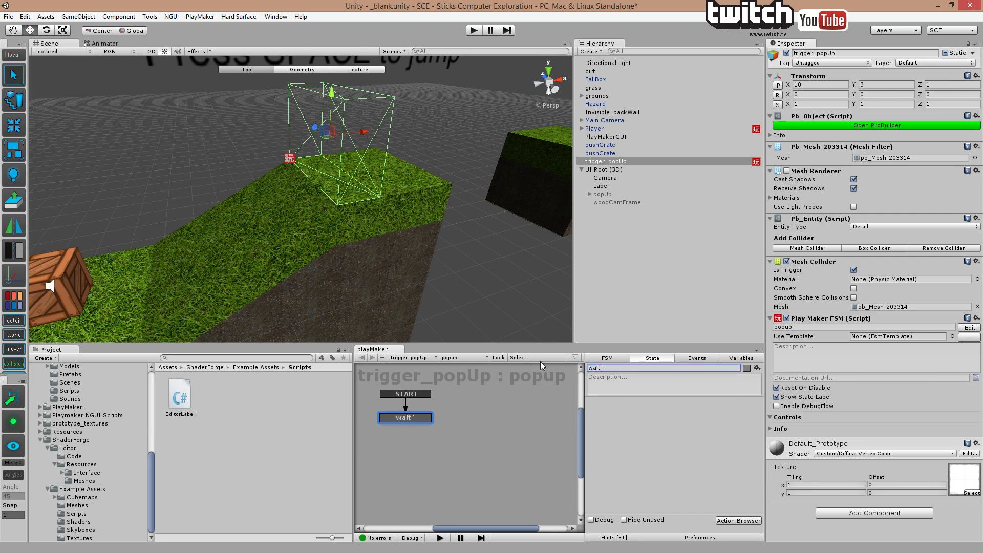
click(672, 383)
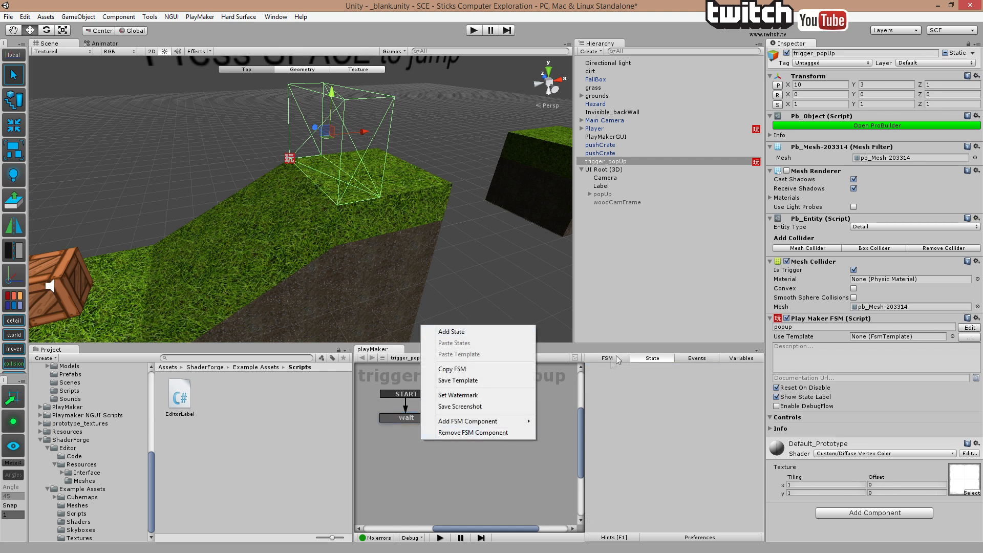
- Add a showPopUp event in the FSM's Events list
click(697, 357)
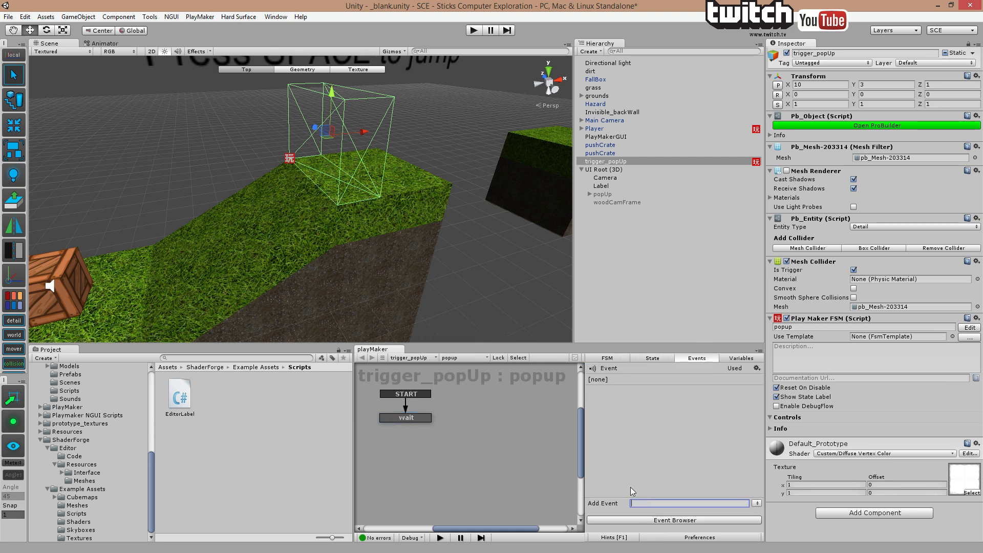
text(showPo)
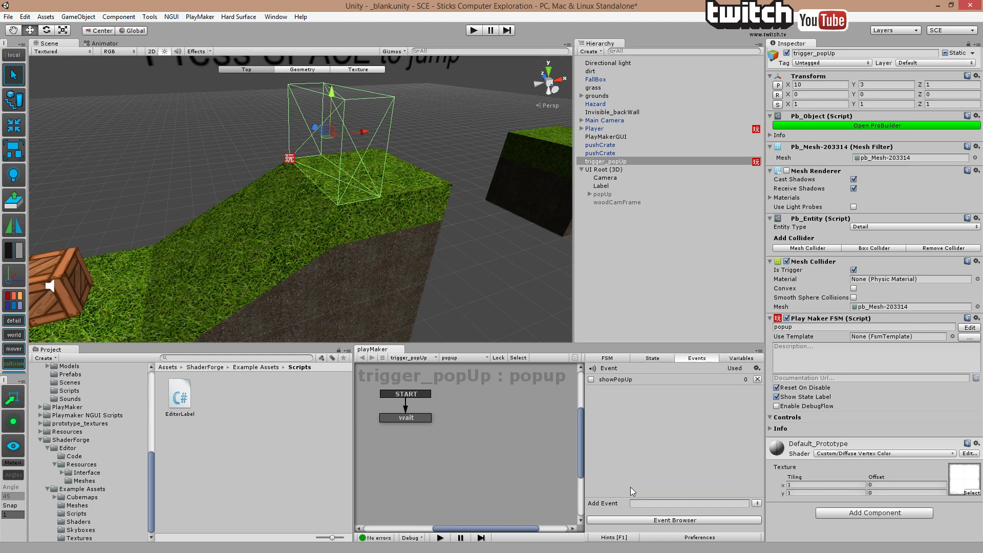
click(651, 358)
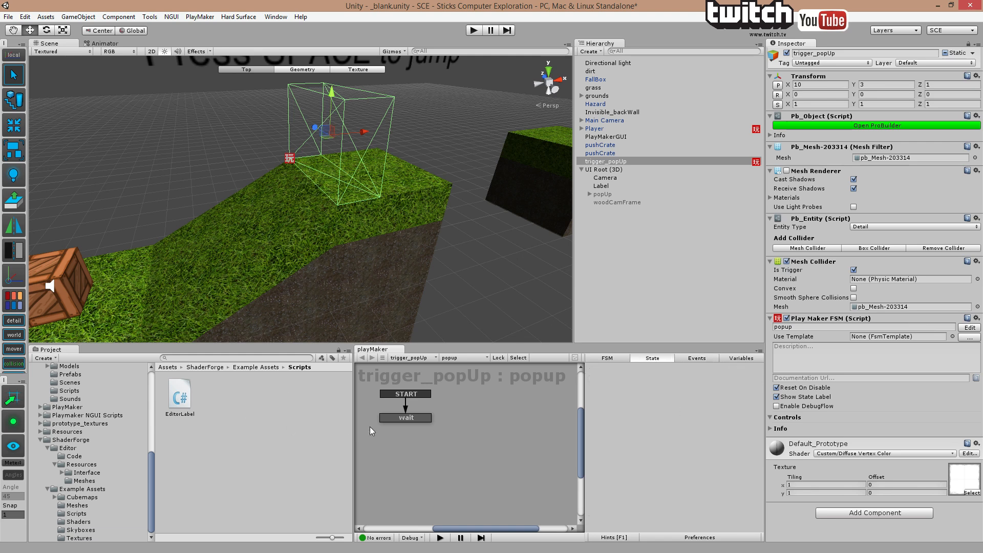
- Give the wait state a showPopUp transition
right_click(405, 418)
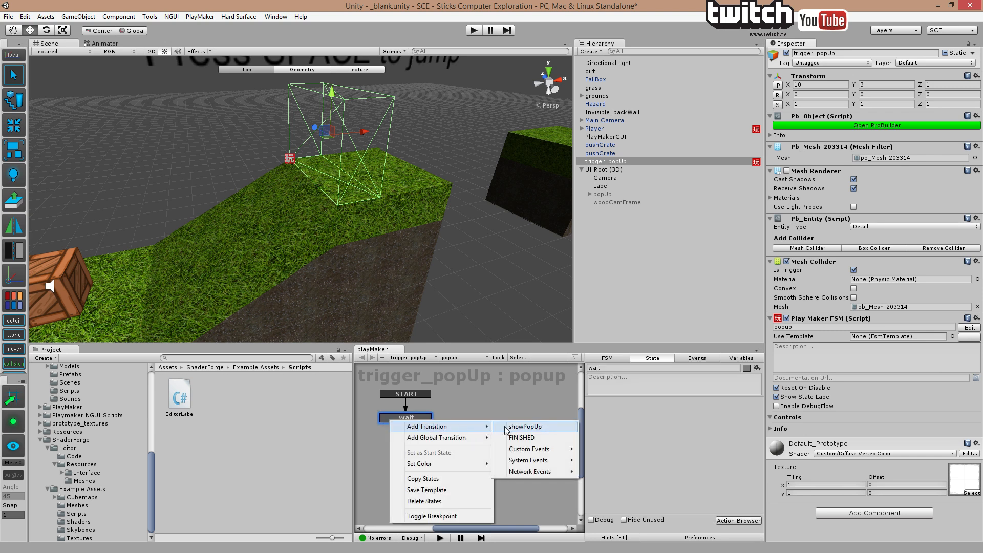
click(525, 426)
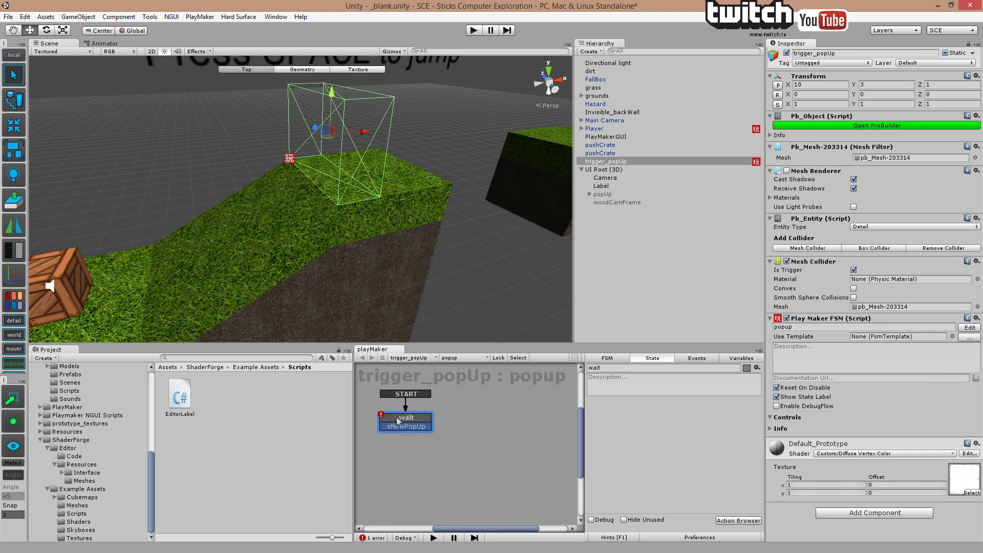
mouse_move(738, 521)
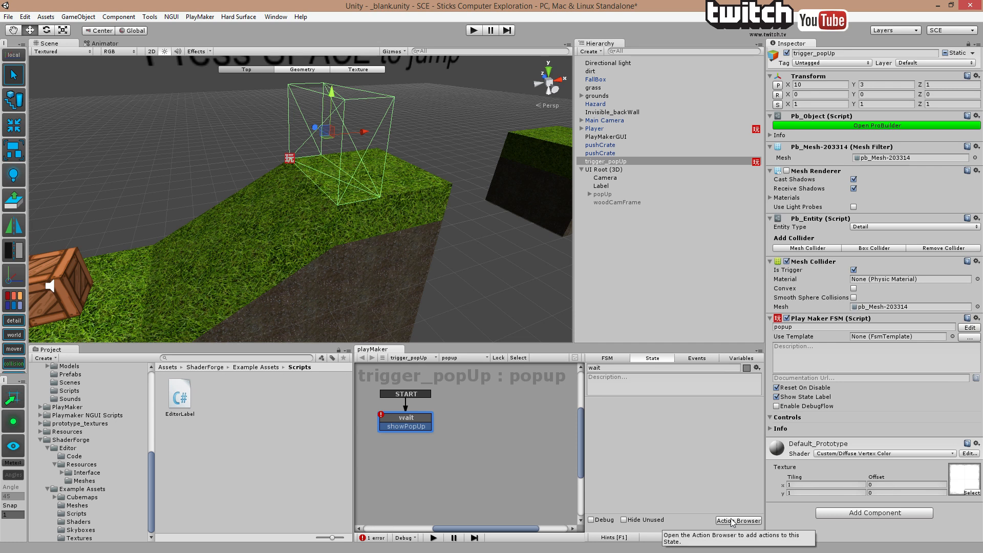
mouse_move(722, 526)
text(mouse)
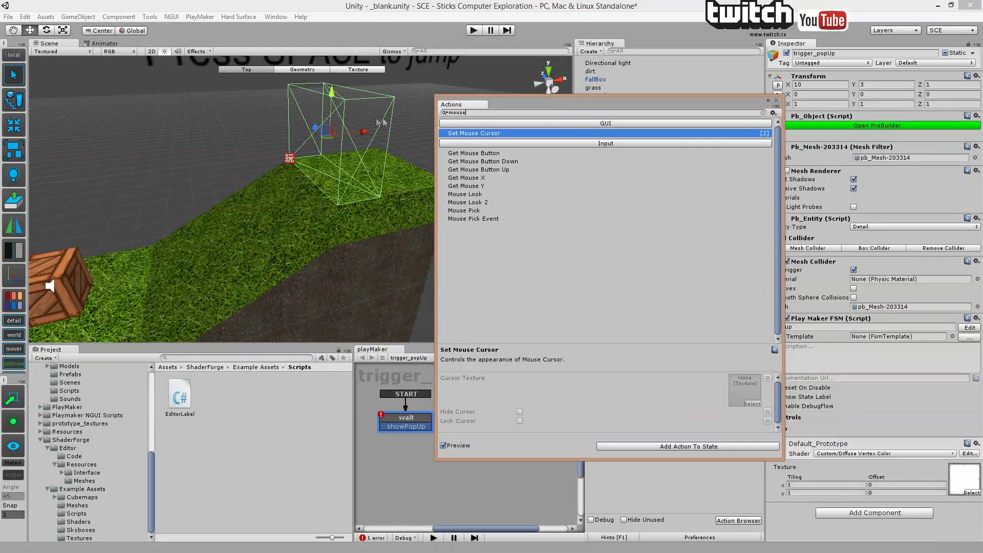
- Add a Trigger Event action with Collide Tag Player sending showPopUp on enter
text(tri)
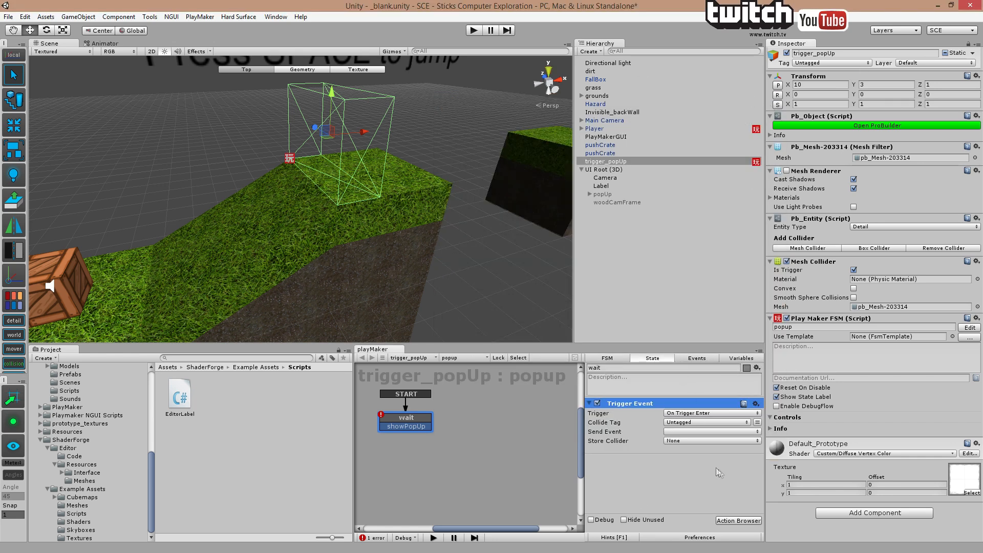
click(710, 421)
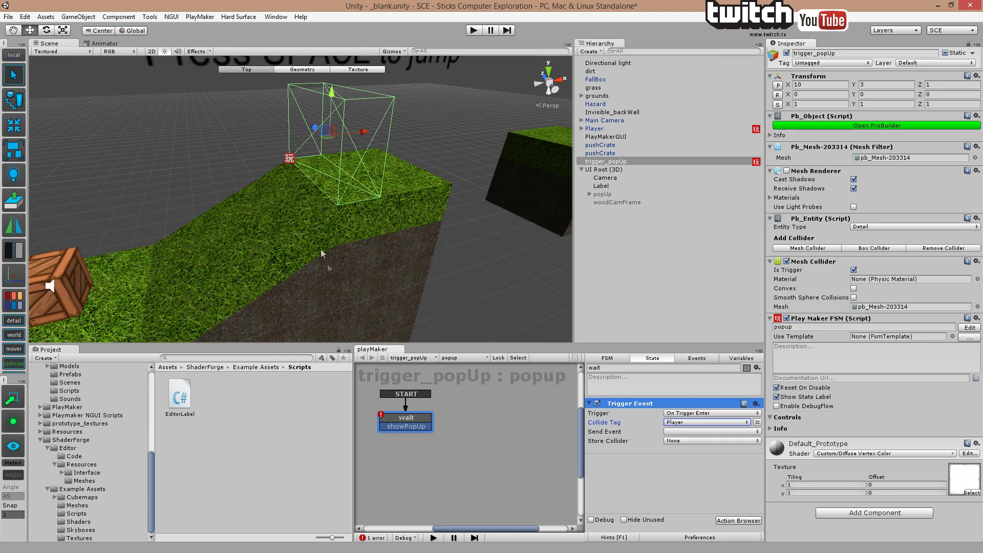
click(711, 431)
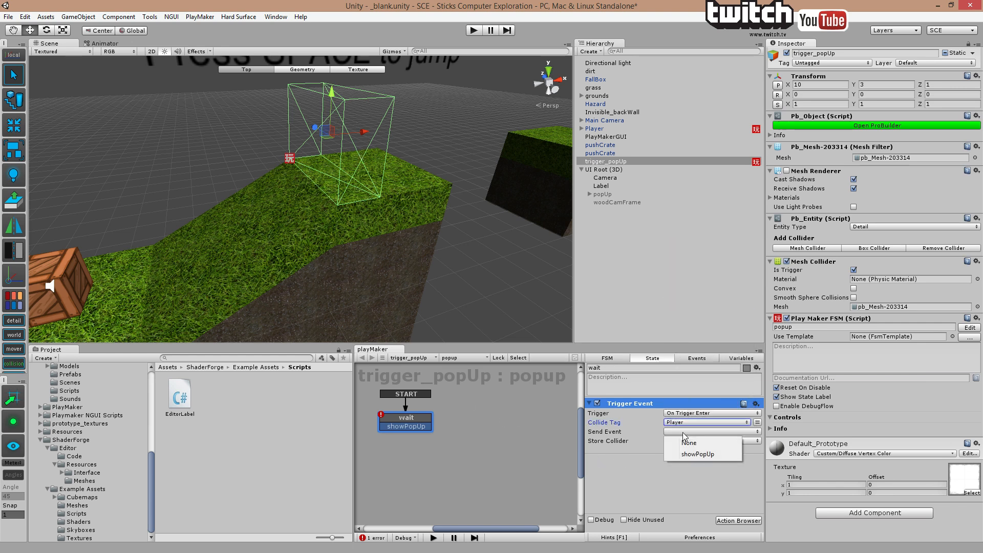
click(697, 454)
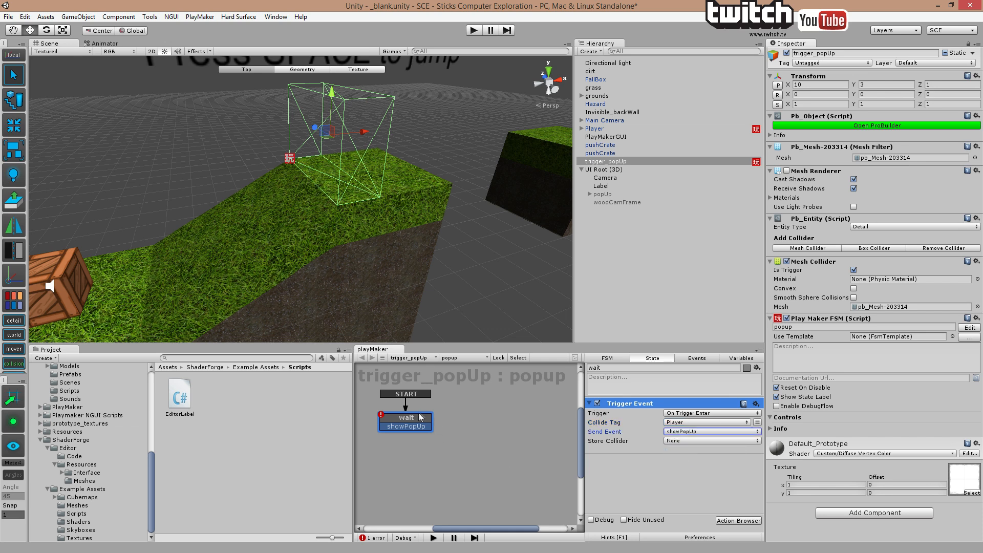
mouse_move(554, 425)
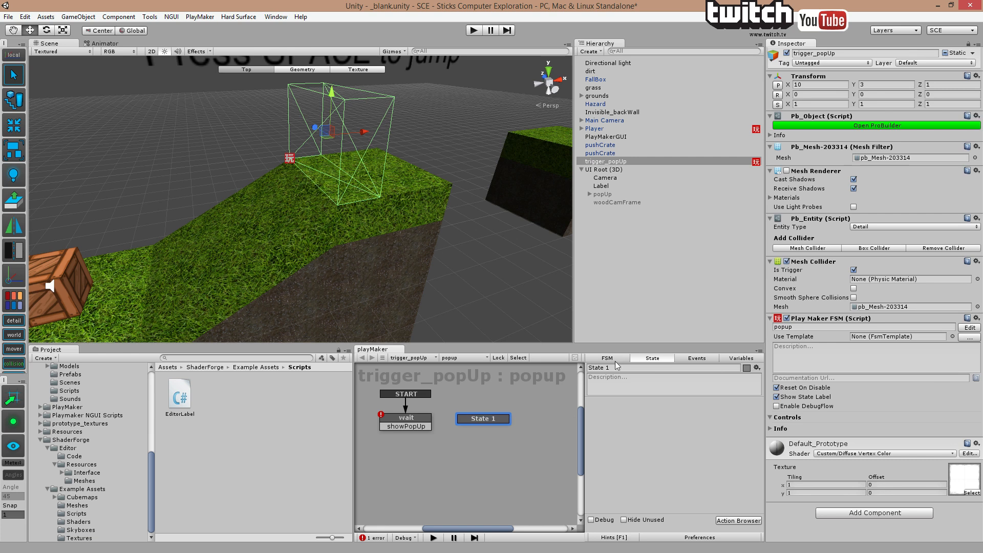
mouse_move(574, 357)
text(popUp)
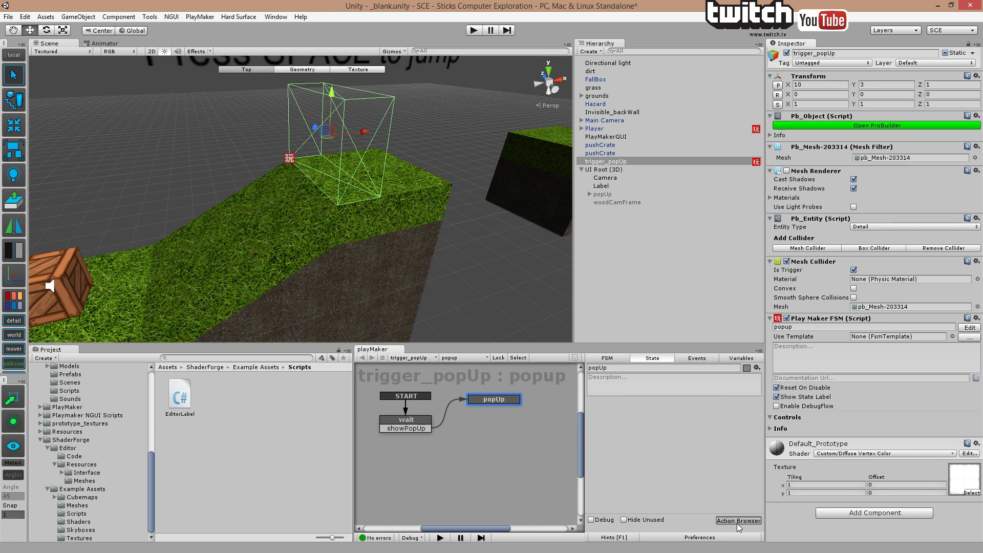
- Search the Action Browser for ngui and add Ngui Set Active to the popUp state
click(739, 520)
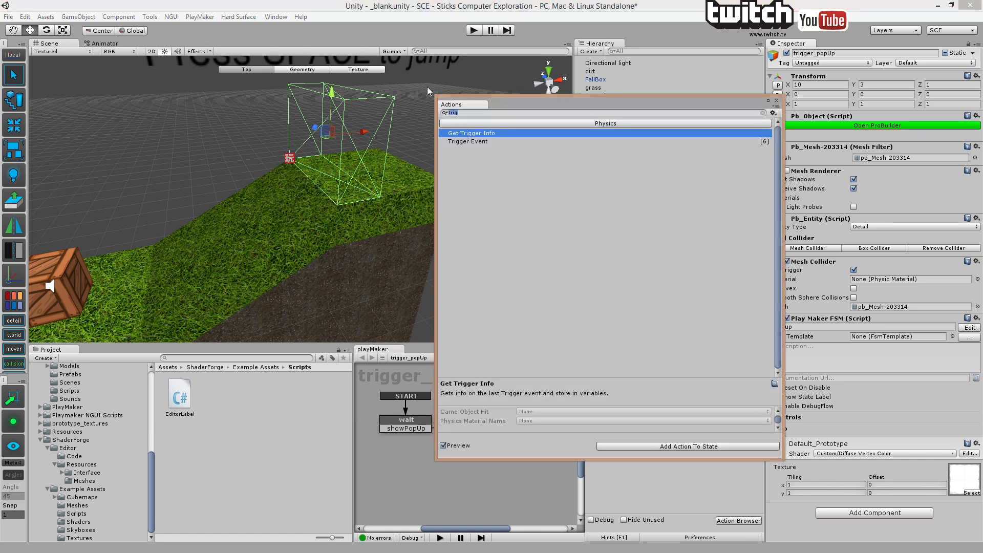
text(ngui)
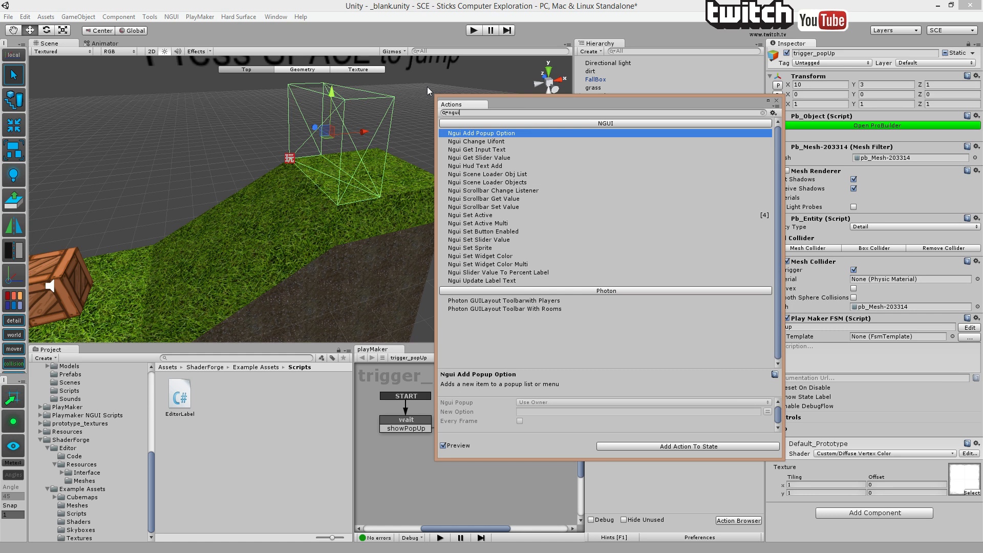
click(476, 142)
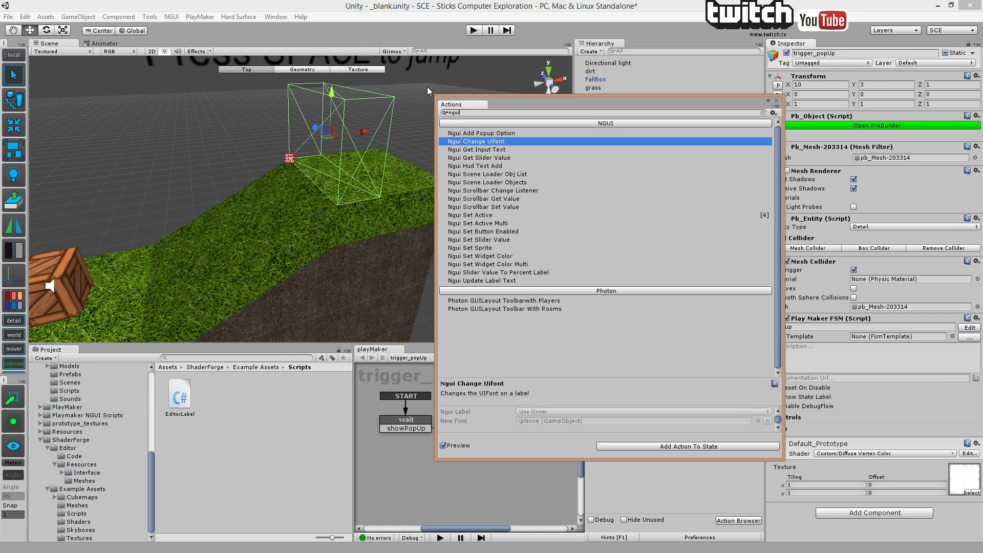
click(488, 174)
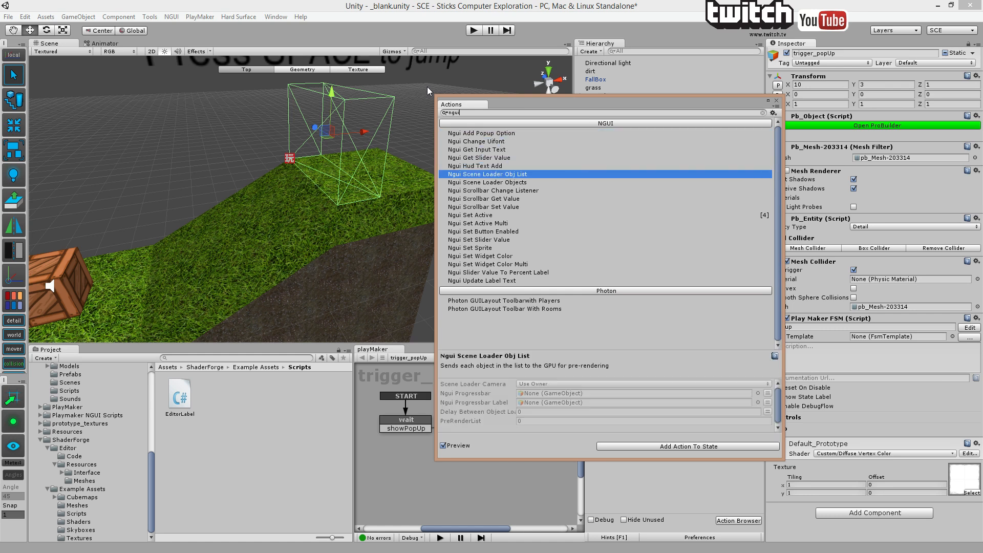
click(475, 166)
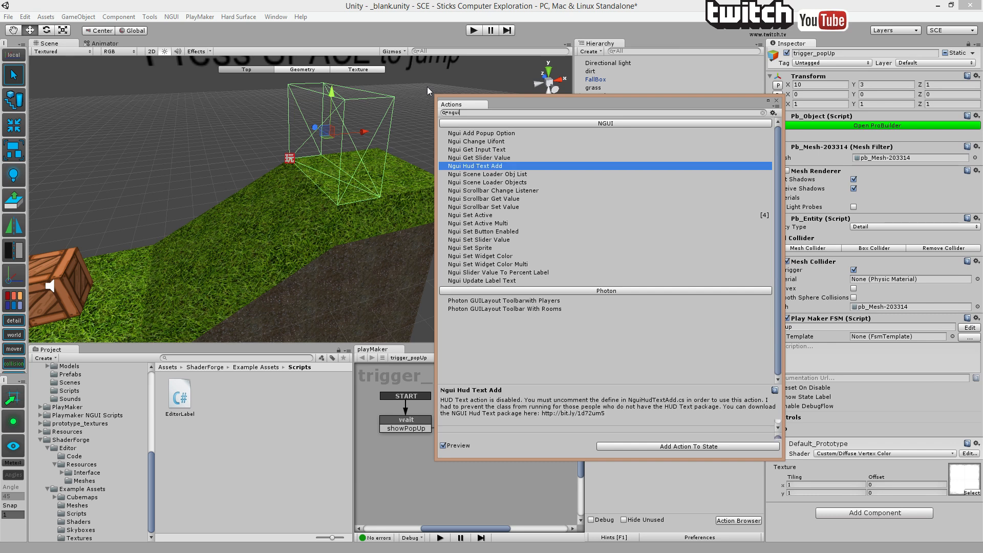
click(488, 264)
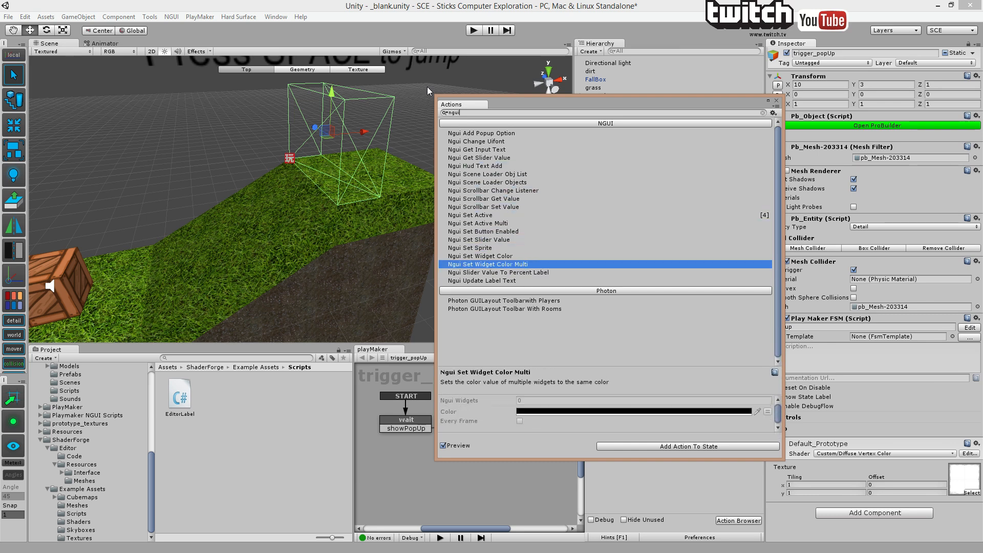
click(470, 215)
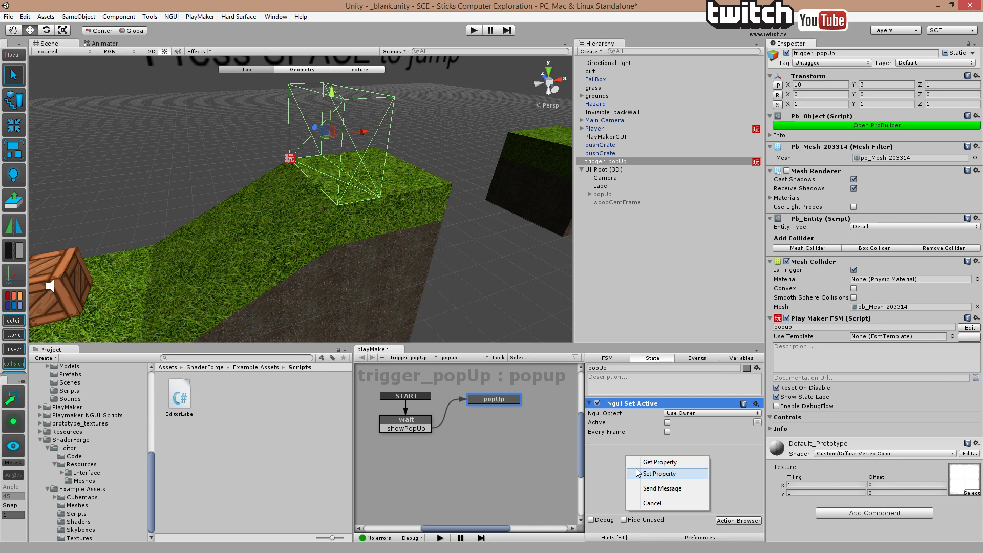
- Set the action's active value and its Ngui Object to Specify Game Object
click(660, 473)
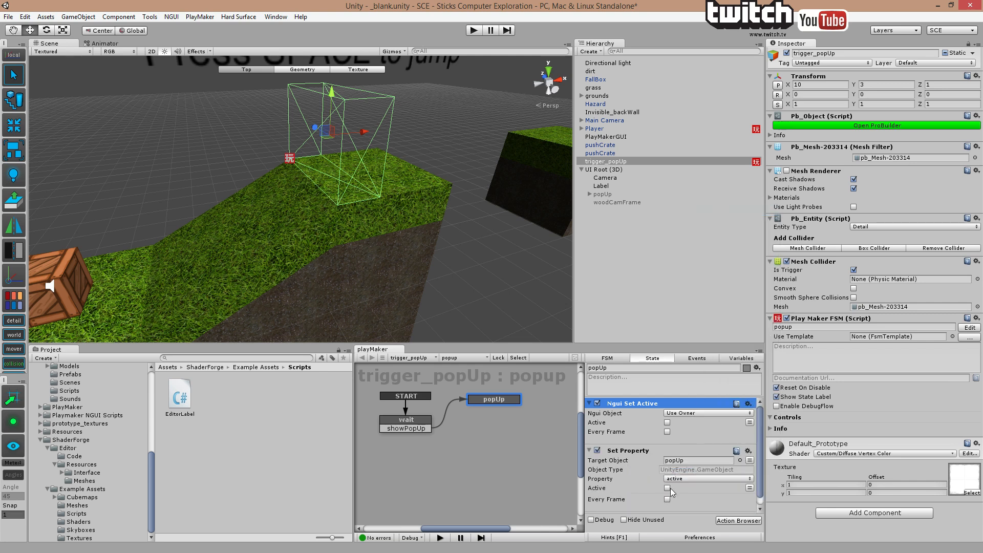
click(667, 488)
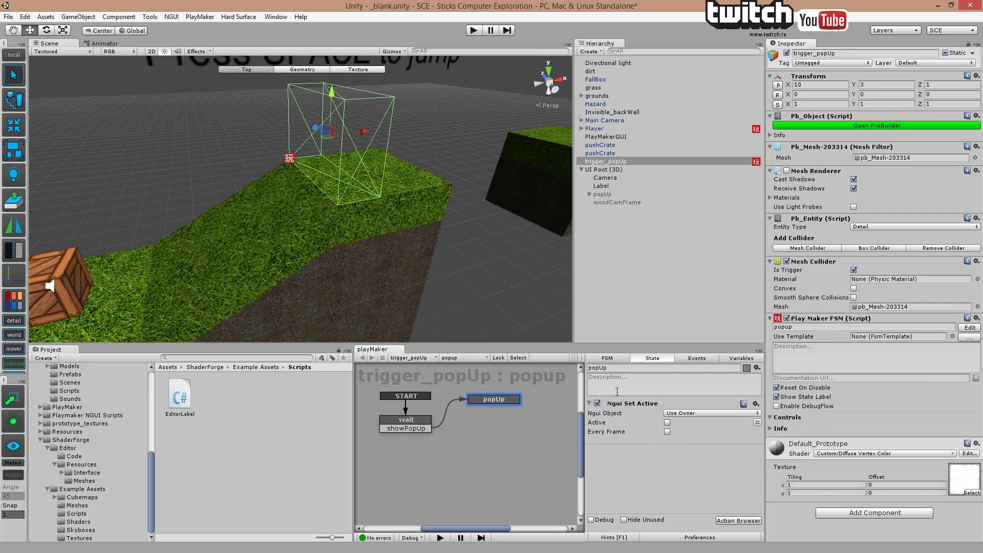
click(712, 413)
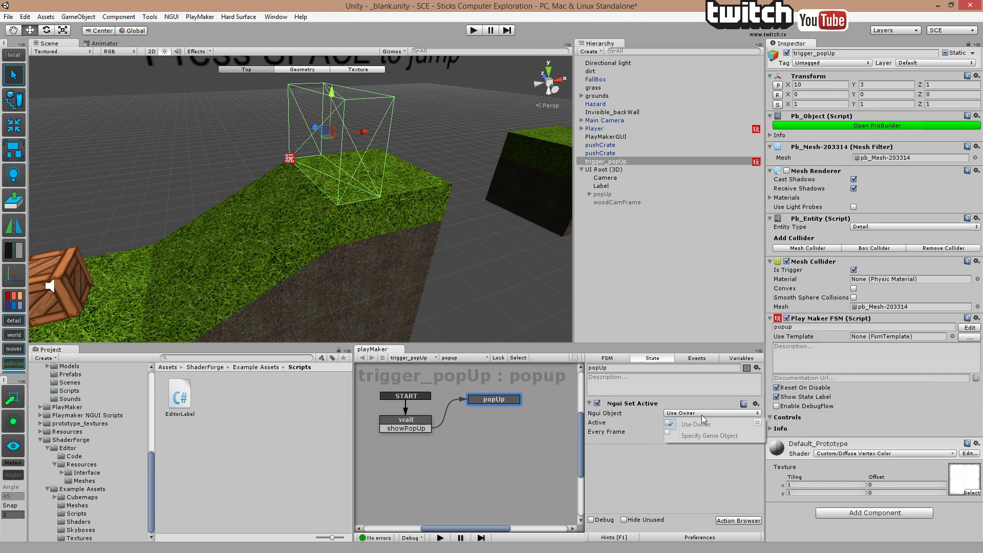
click(709, 435)
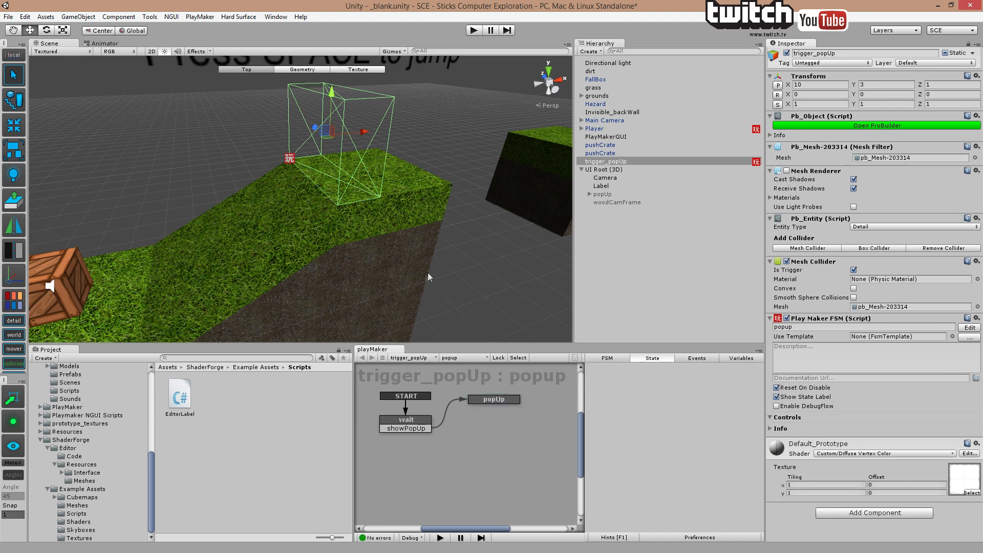
mouse_move(313, 158)
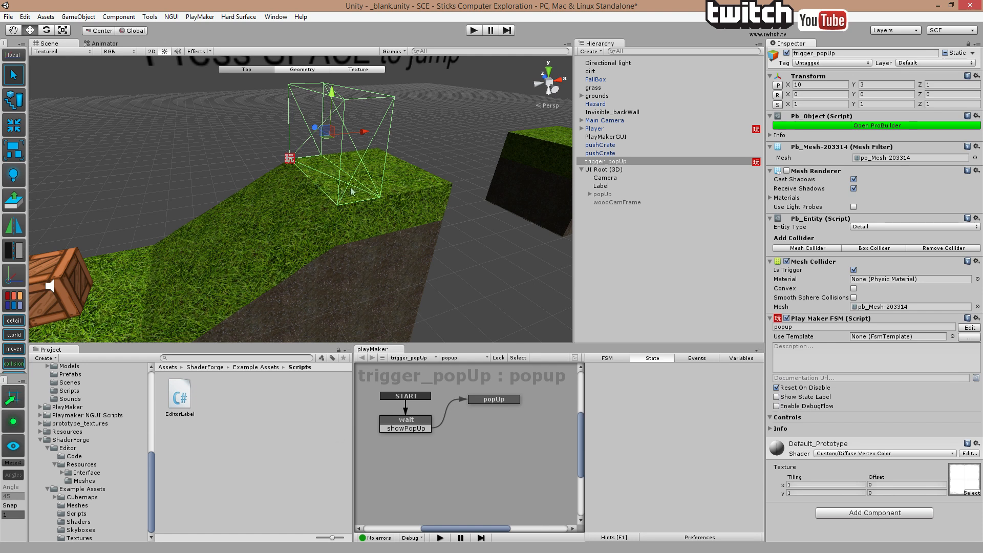
- Make popUp's Trigger Event react to tag Player and send a new 'exit' event as its transition
click(494, 398)
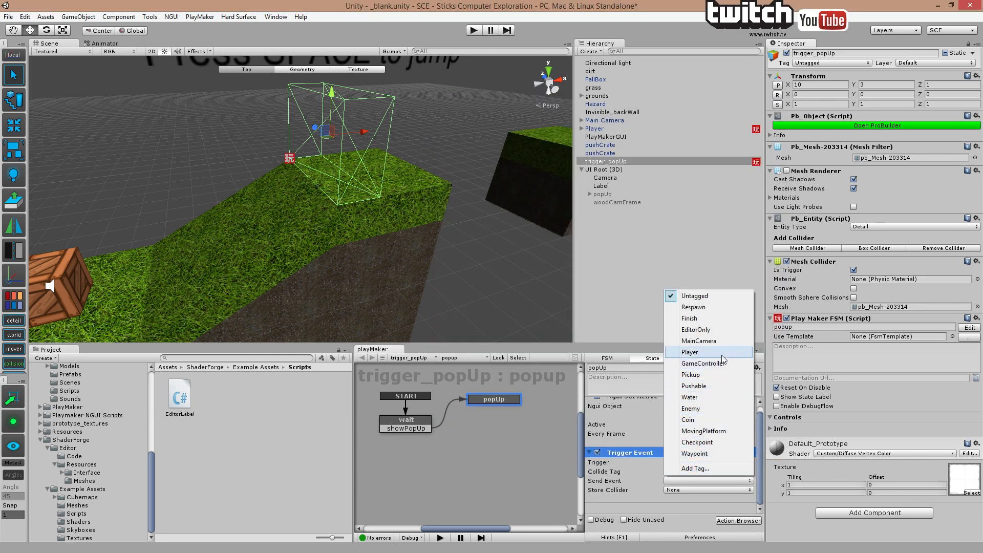
click(690, 351)
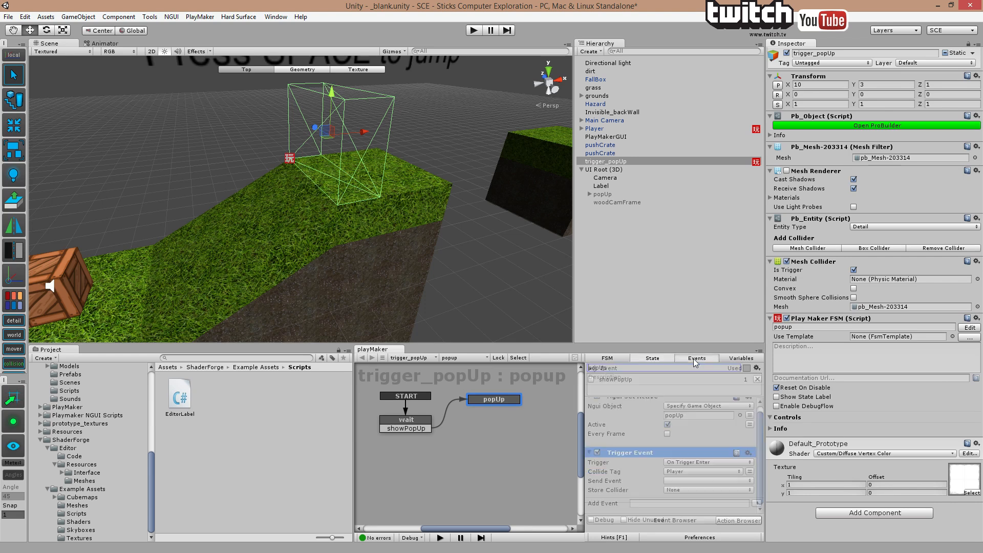
text(exit)
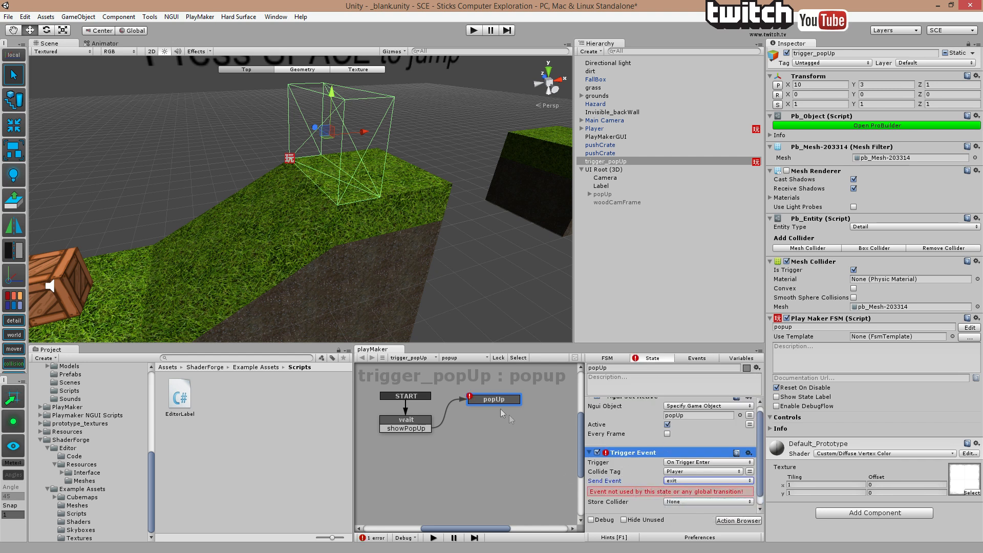
right_click(493, 398)
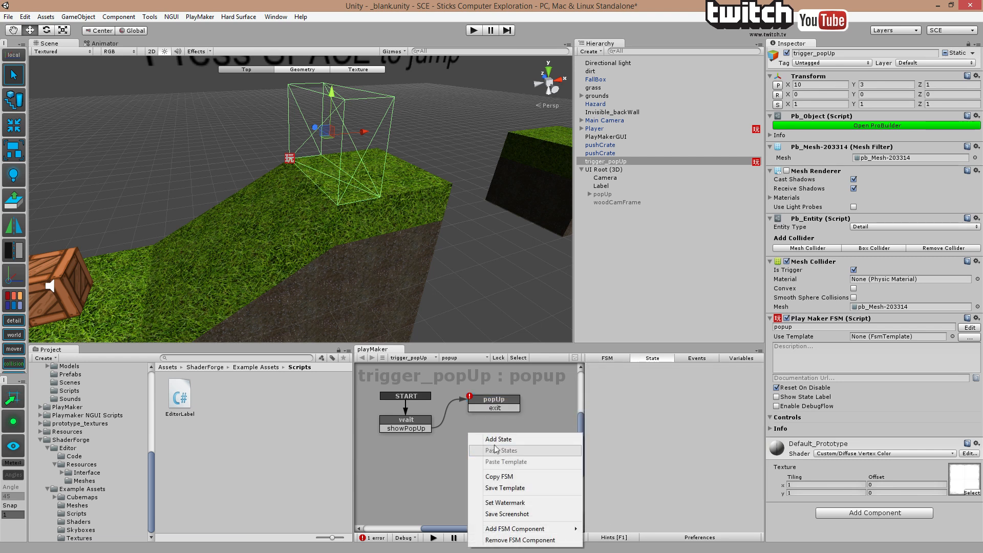
- Create the hidePupUp state on the exit transition with a Set Property on popUp, then start Play mode
click(494, 399)
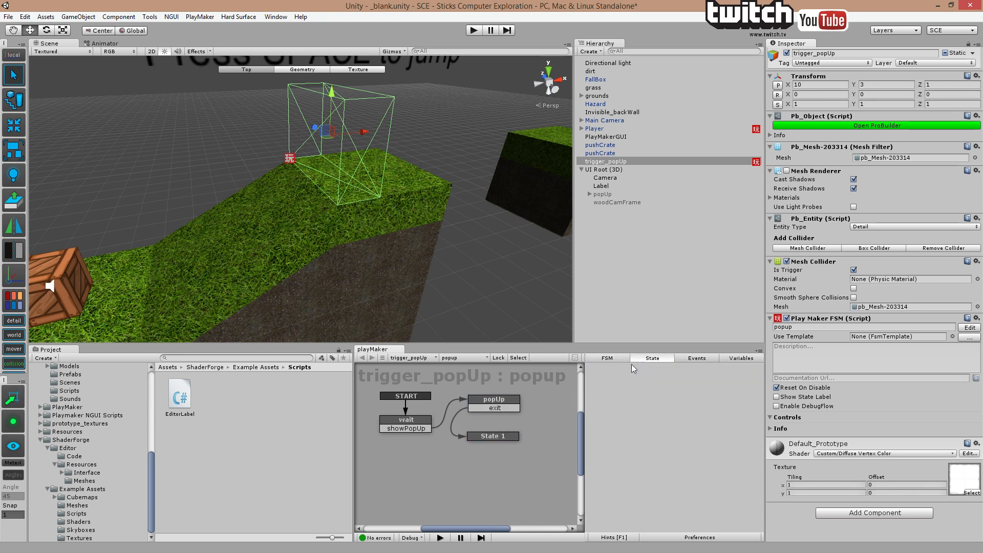
click(493, 435)
text(hidePupUp)
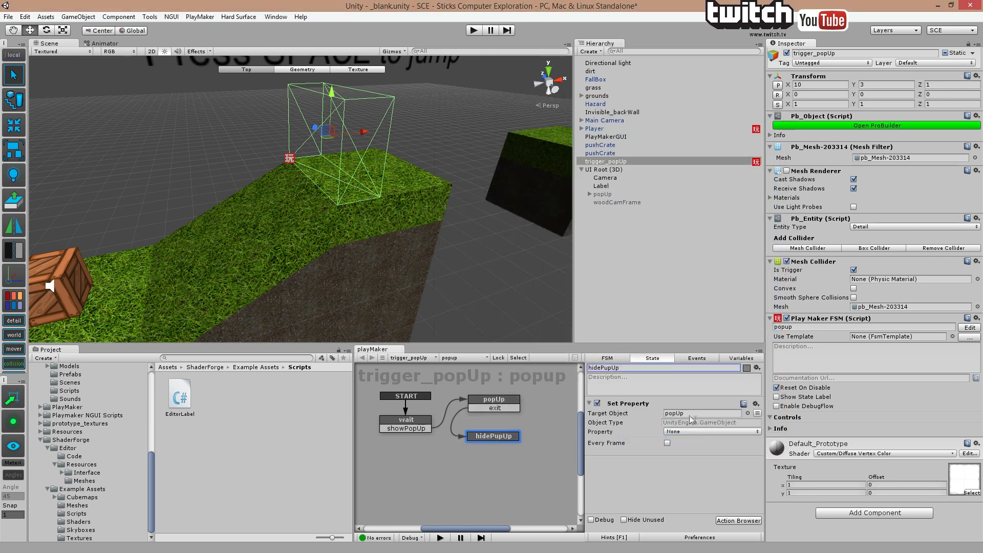
click(711, 431)
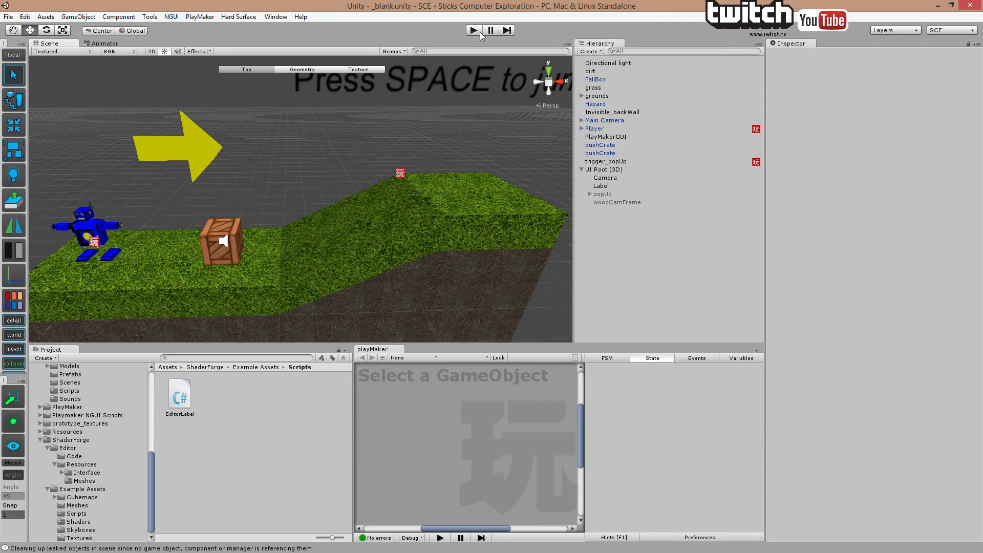
click(472, 30)
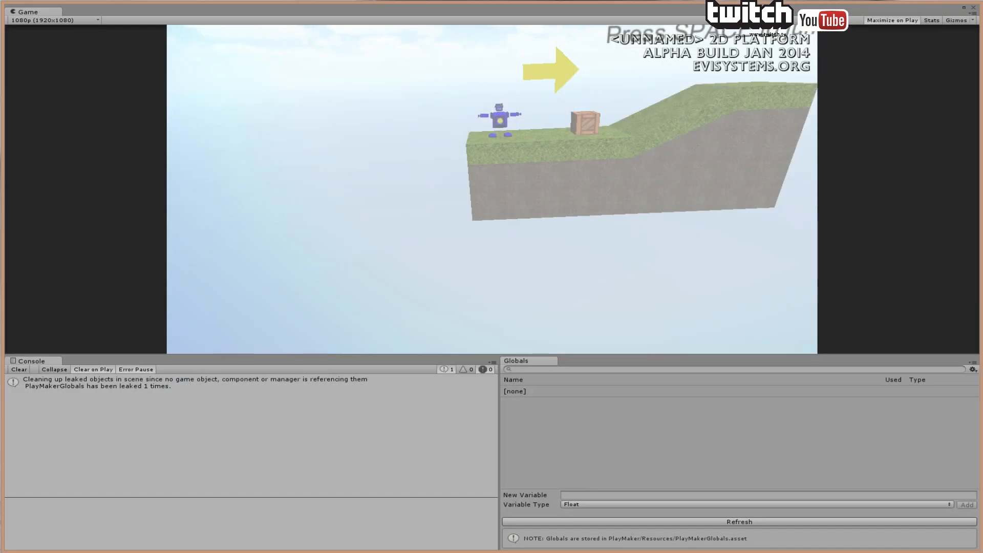